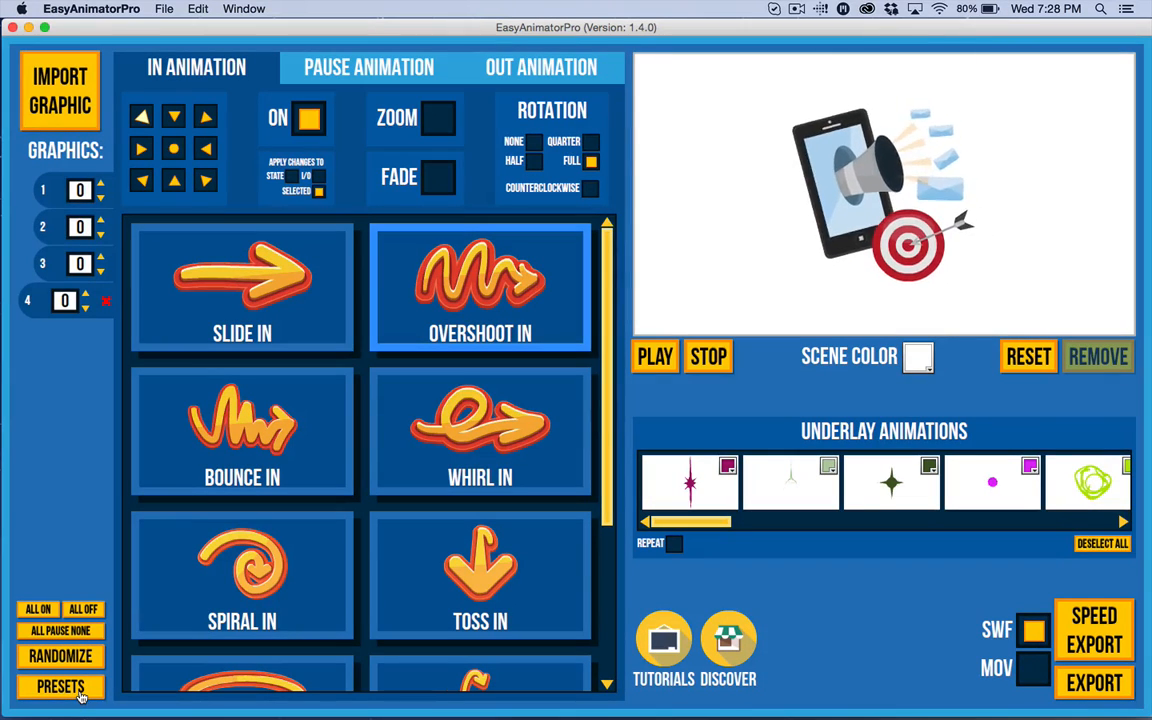
- Re-import the four Mobile Marketing graphic files with Apply To All Images set for a Whirly preset
left_click(652, 356)
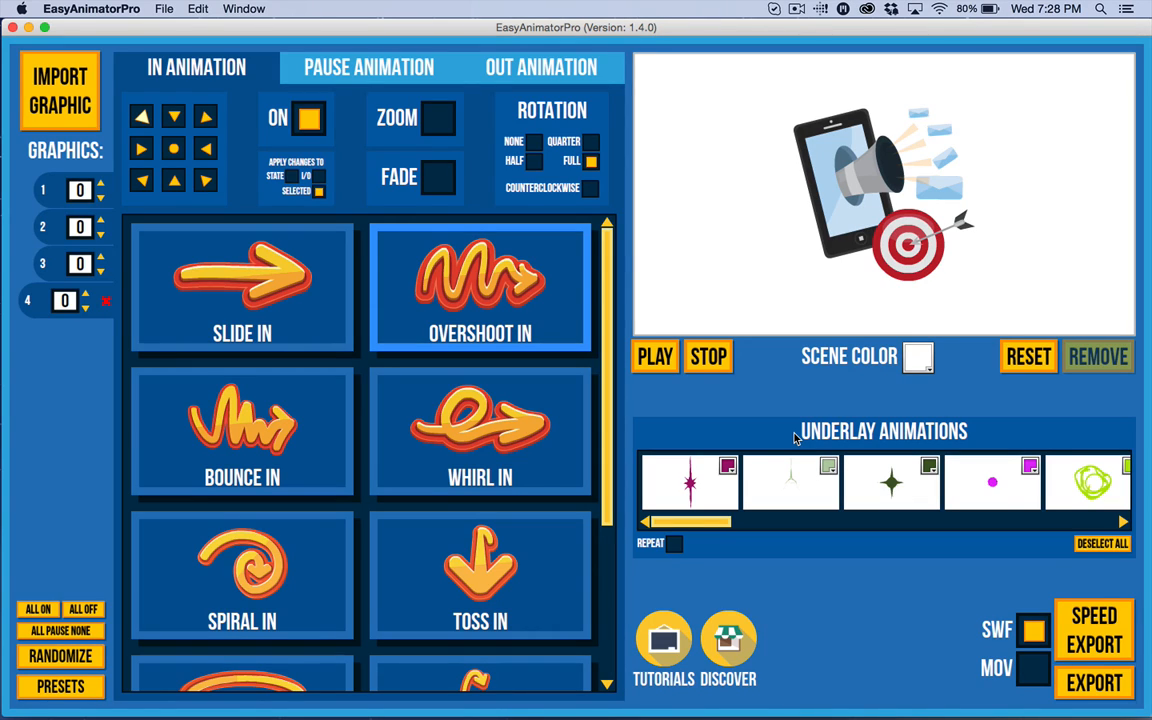
mouse_move(886, 276)
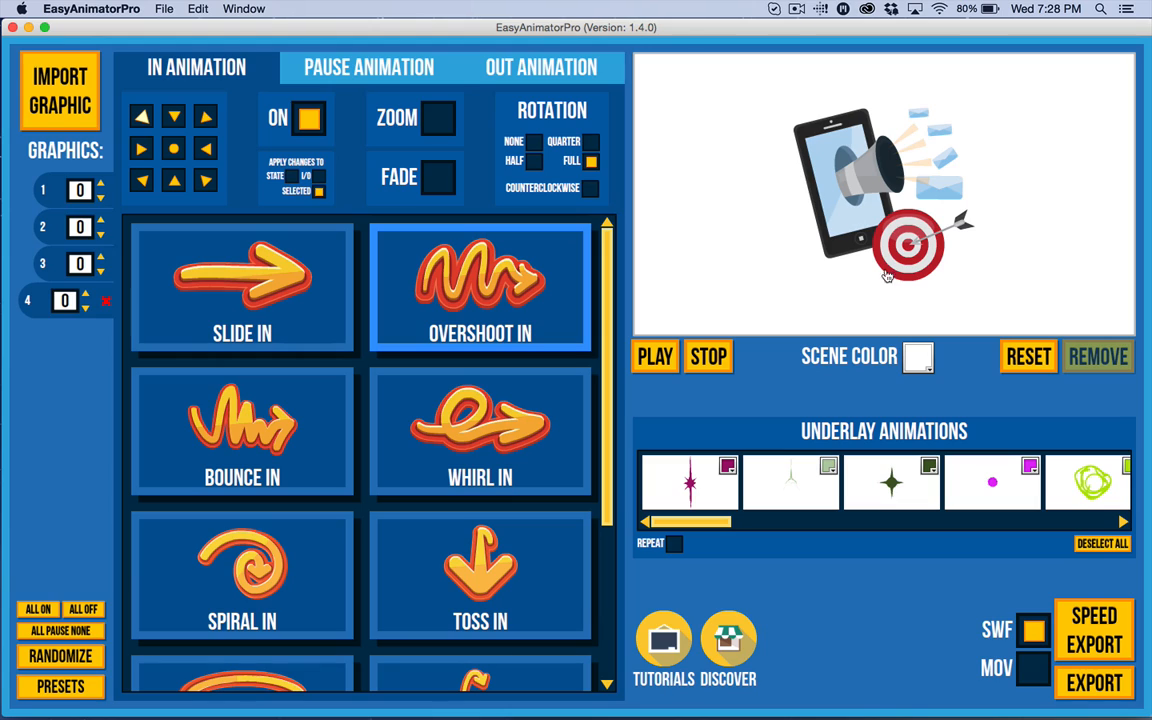
mouse_move(574, 20)
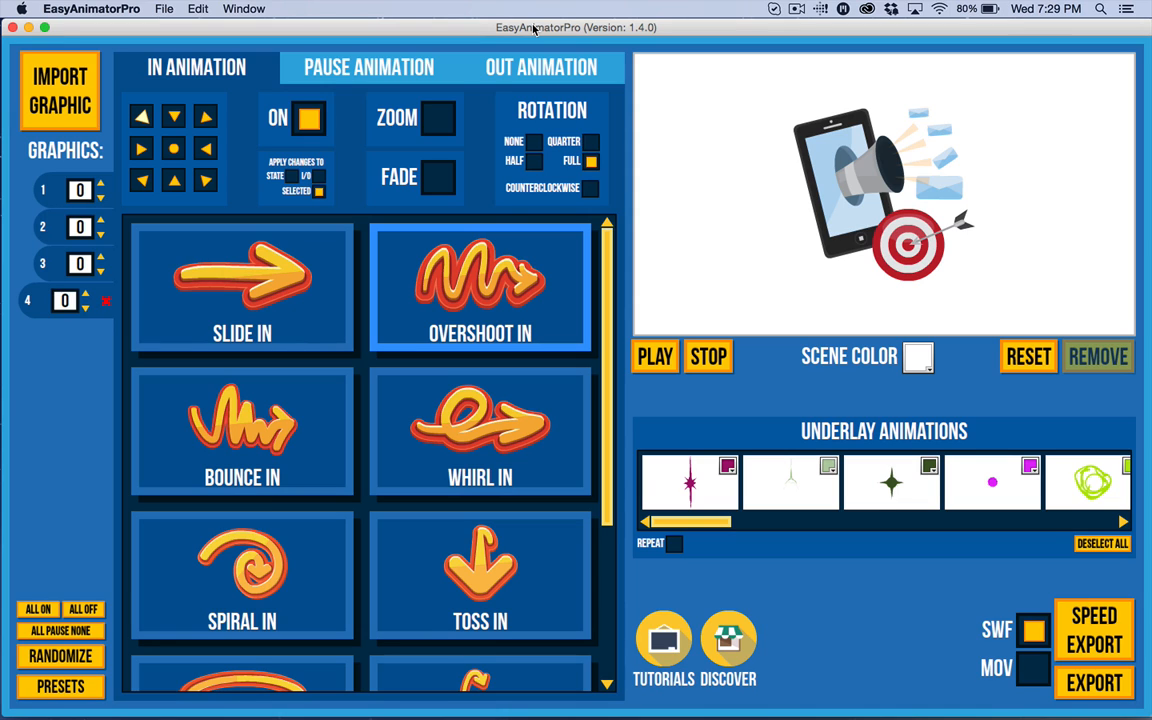
mouse_move(44, 714)
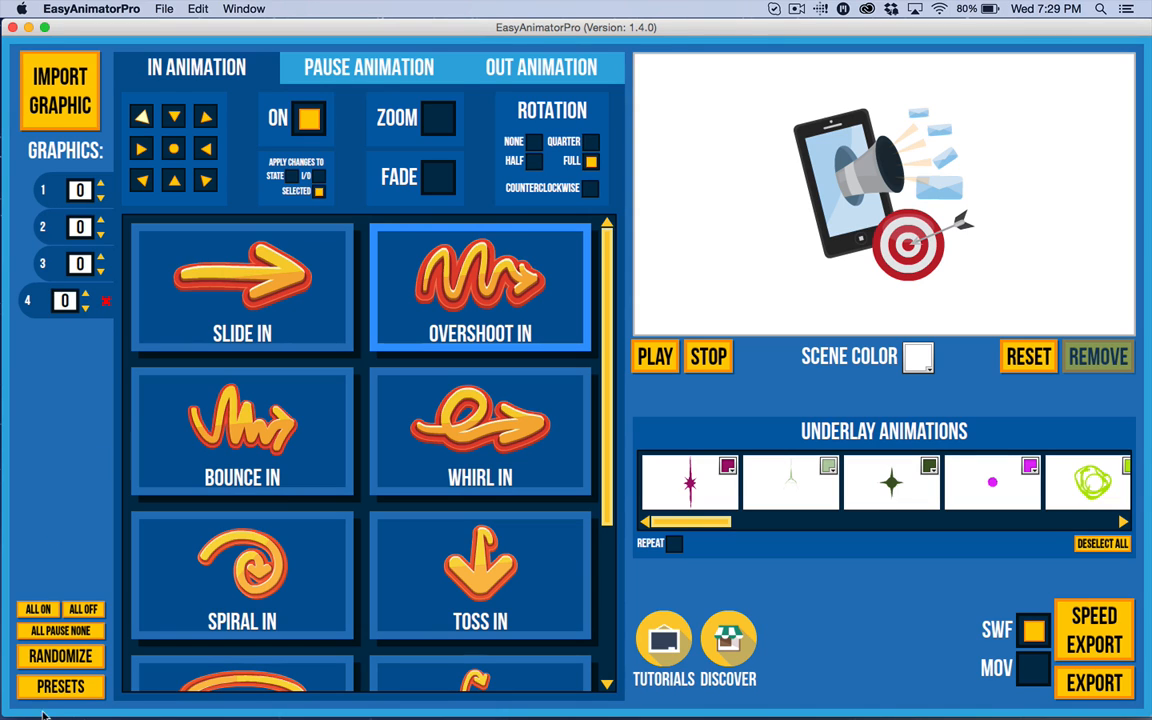
left_click(60, 688)
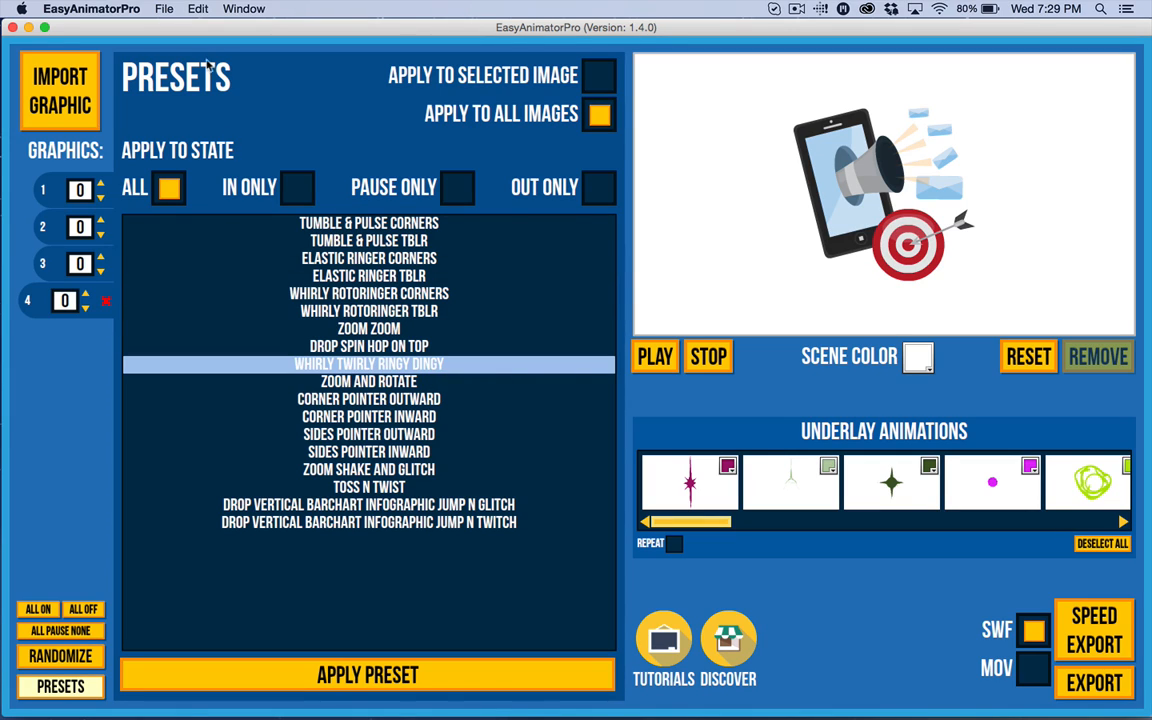
mouse_move(264, 102)
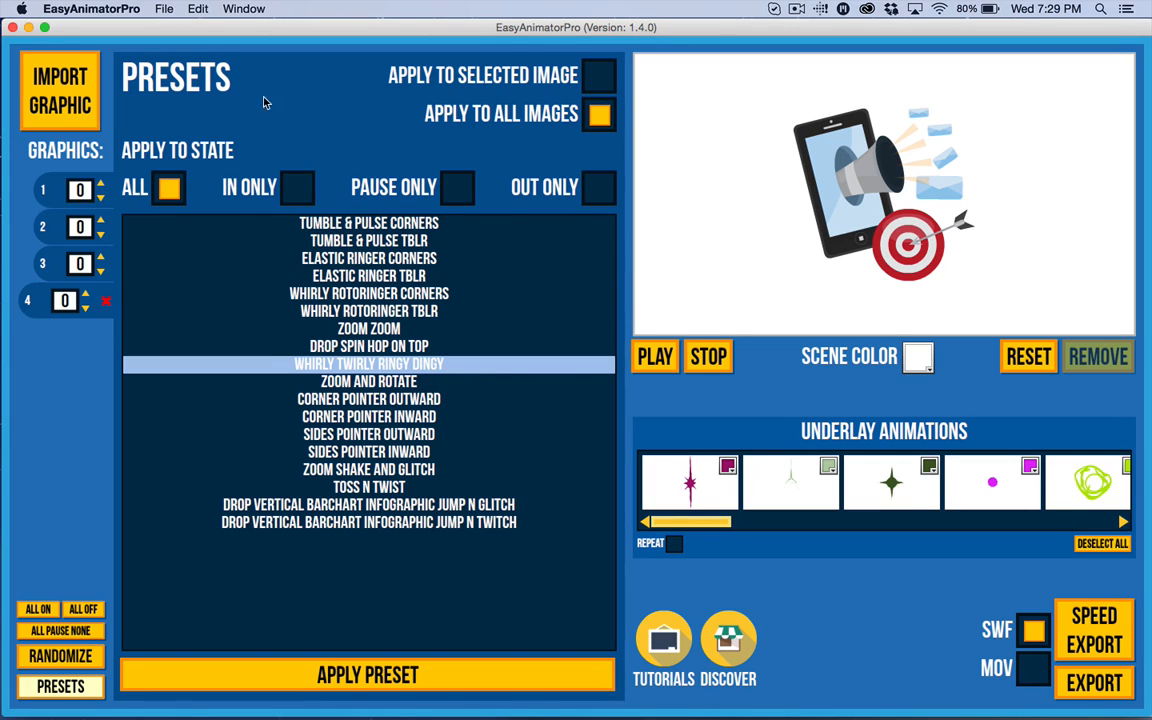
mouse_move(188, 88)
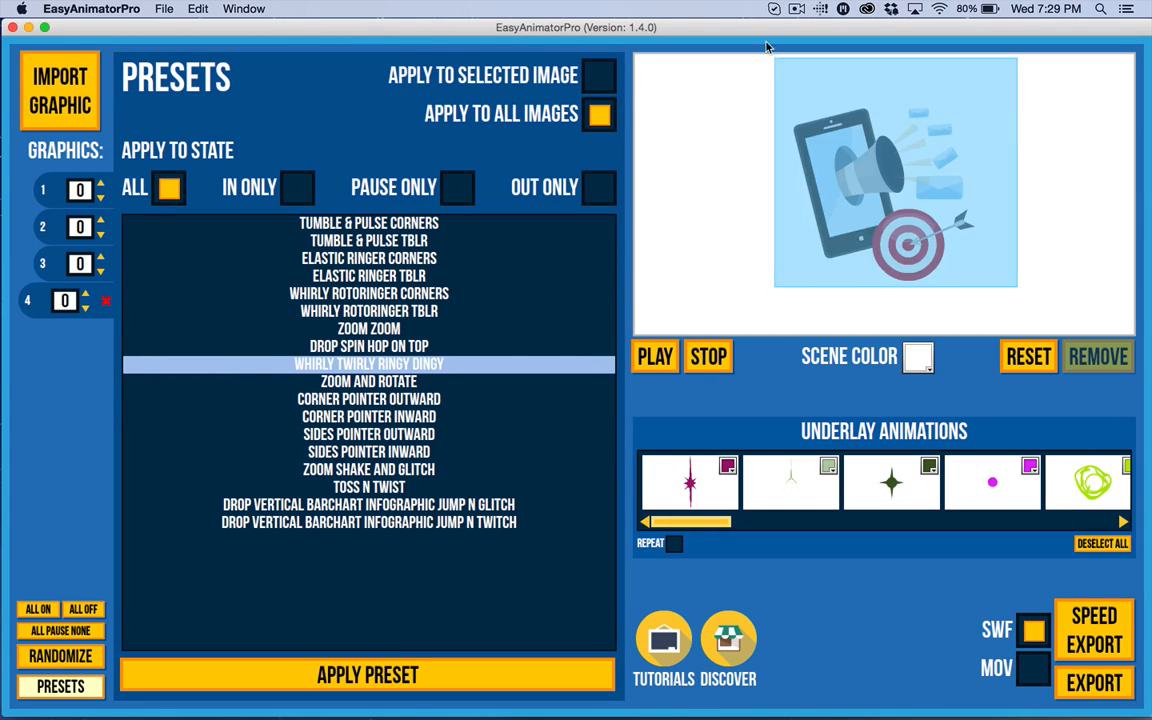
left_click(880, 190)
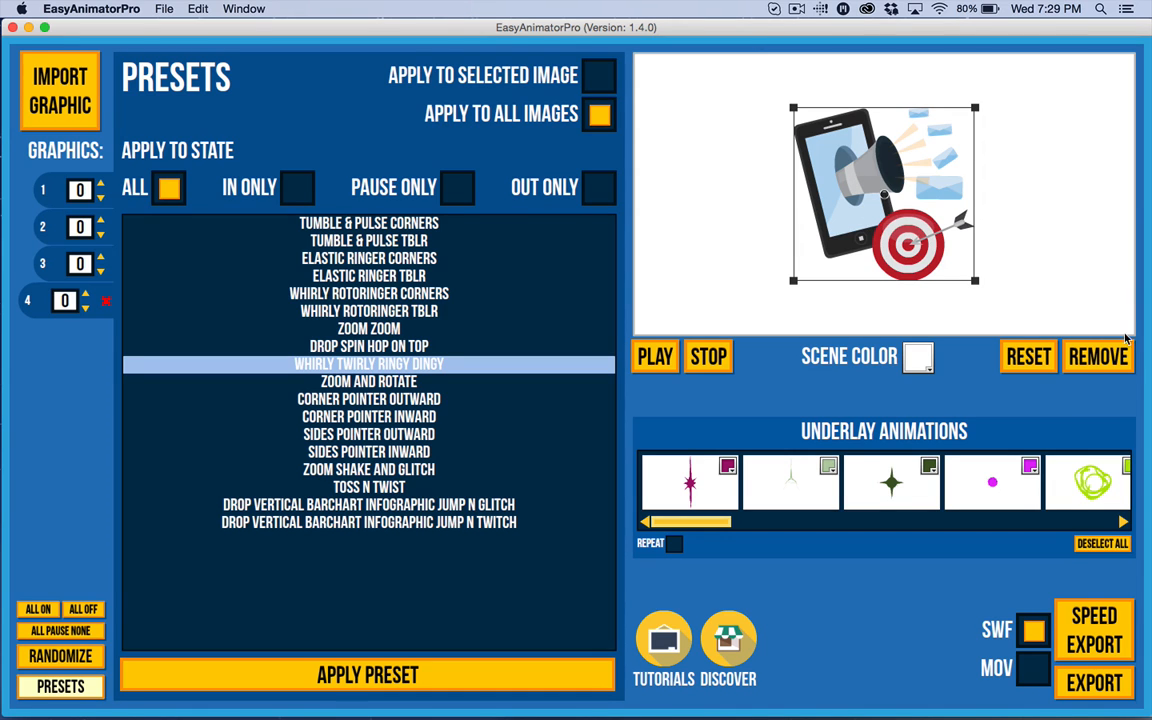
left_click(62, 80)
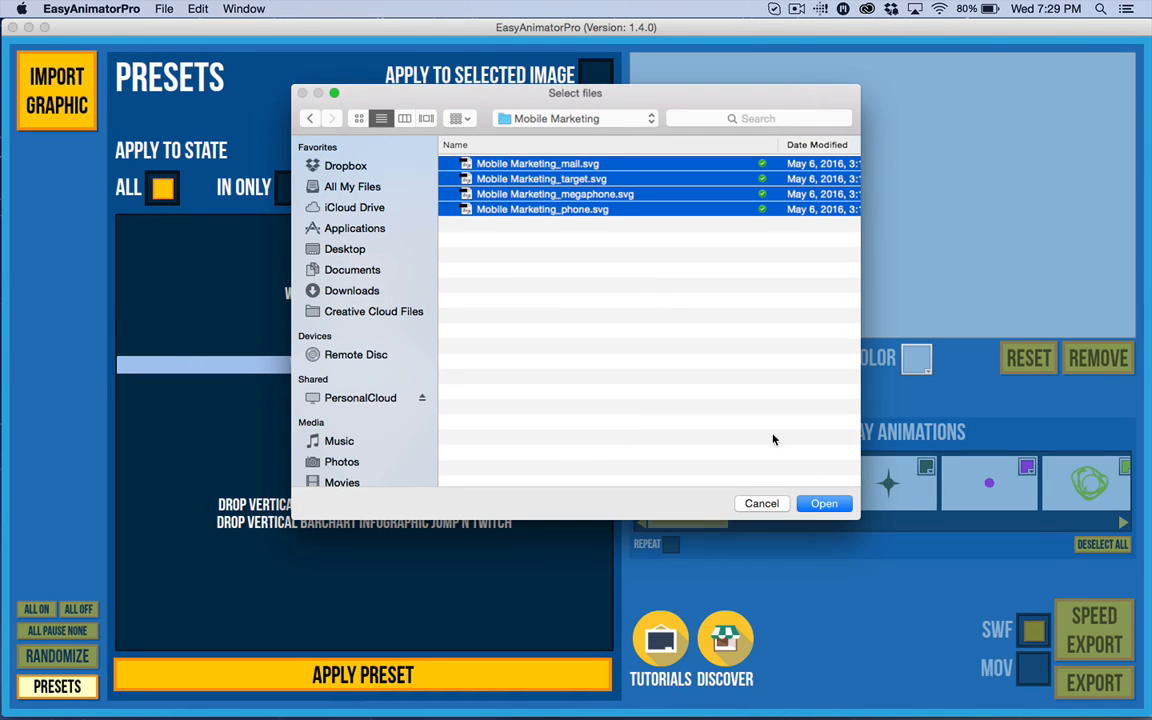
left_click(824, 504)
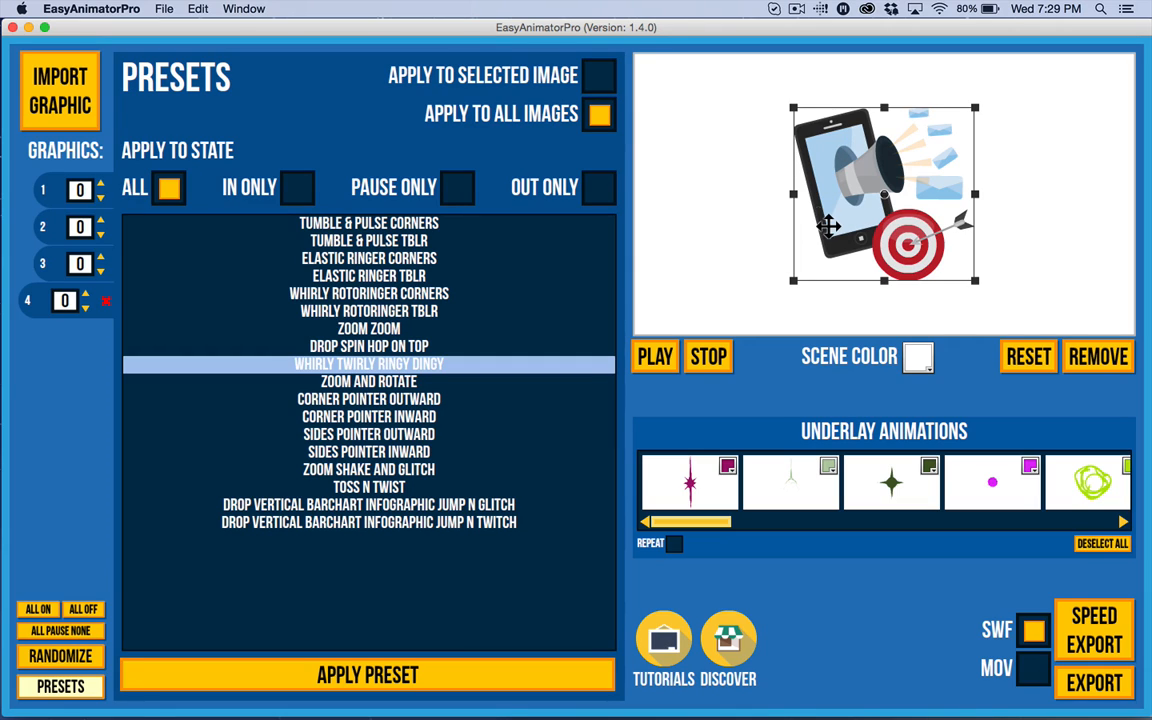
mouse_move(770, 204)
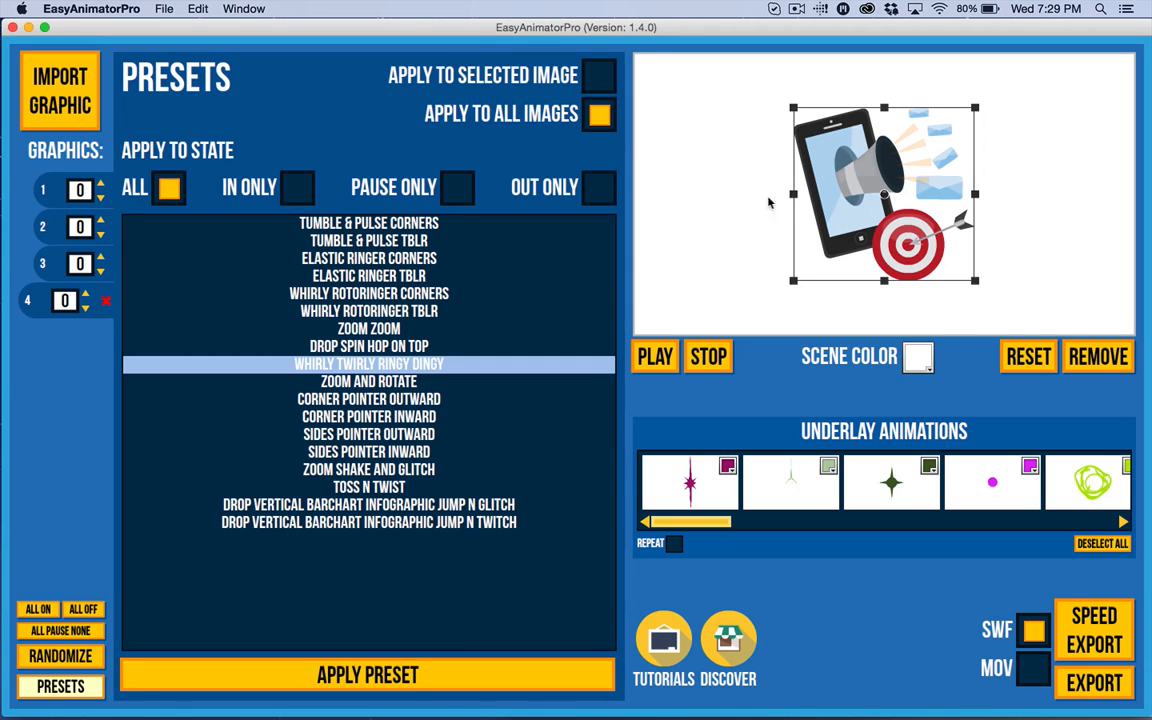
mouse_move(872, 168)
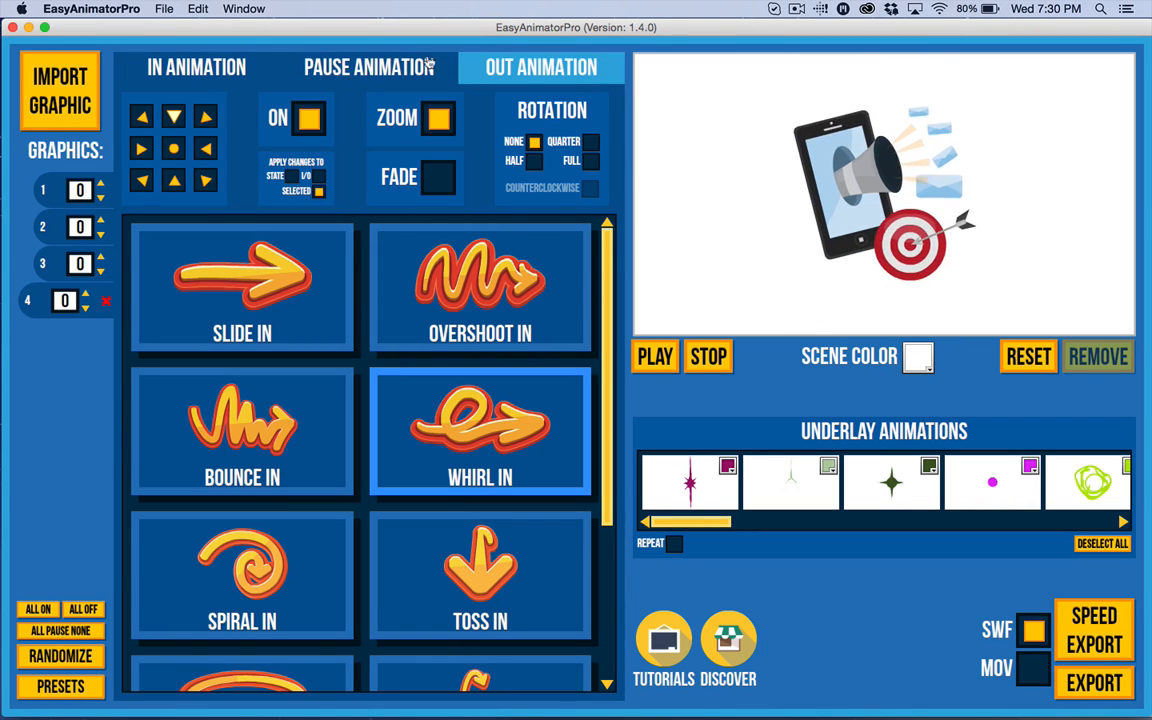
- Apply the Whirly Rotoringer TBLR preset to all graphics
left_click(196, 68)
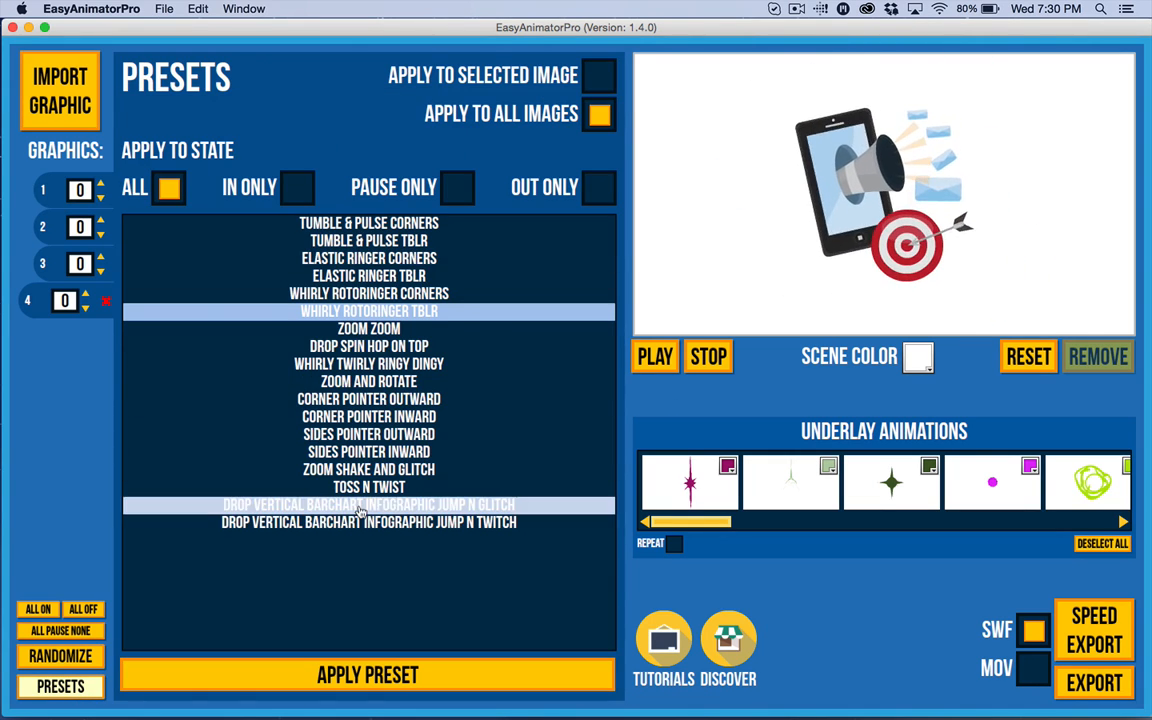
left_click(456, 188)
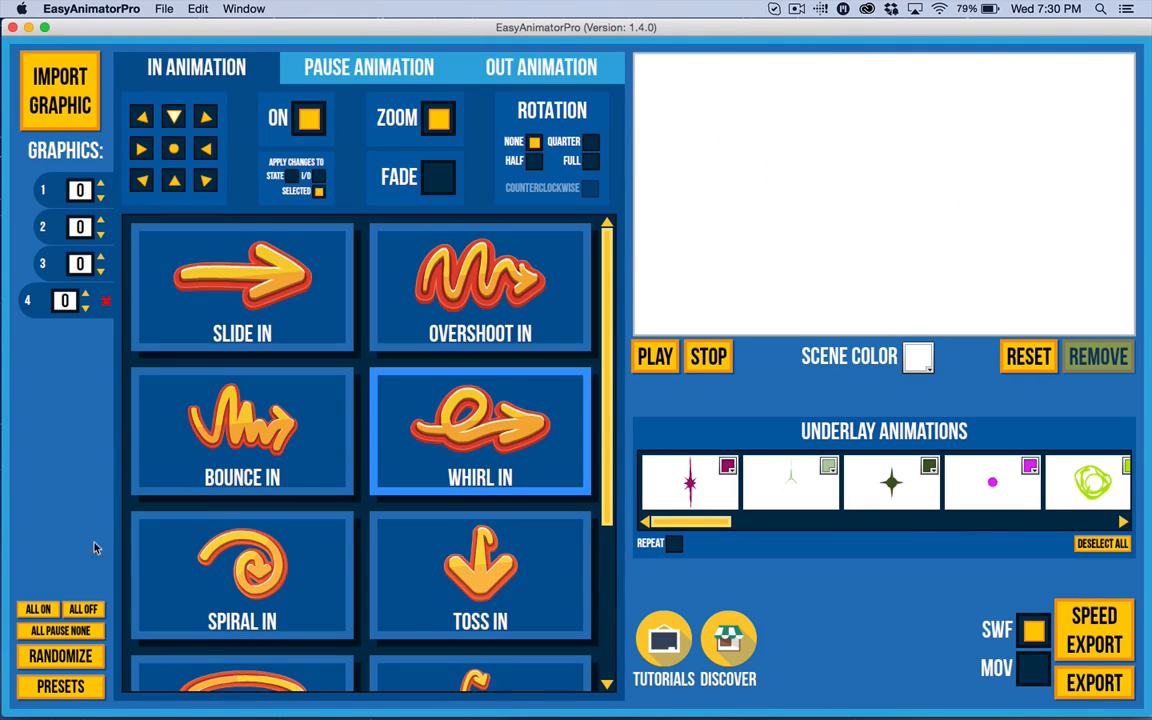
- Assign Ring pause animations with duration 4 to individual graphics, the fourth one Ring Reversed
left_click(368, 68)
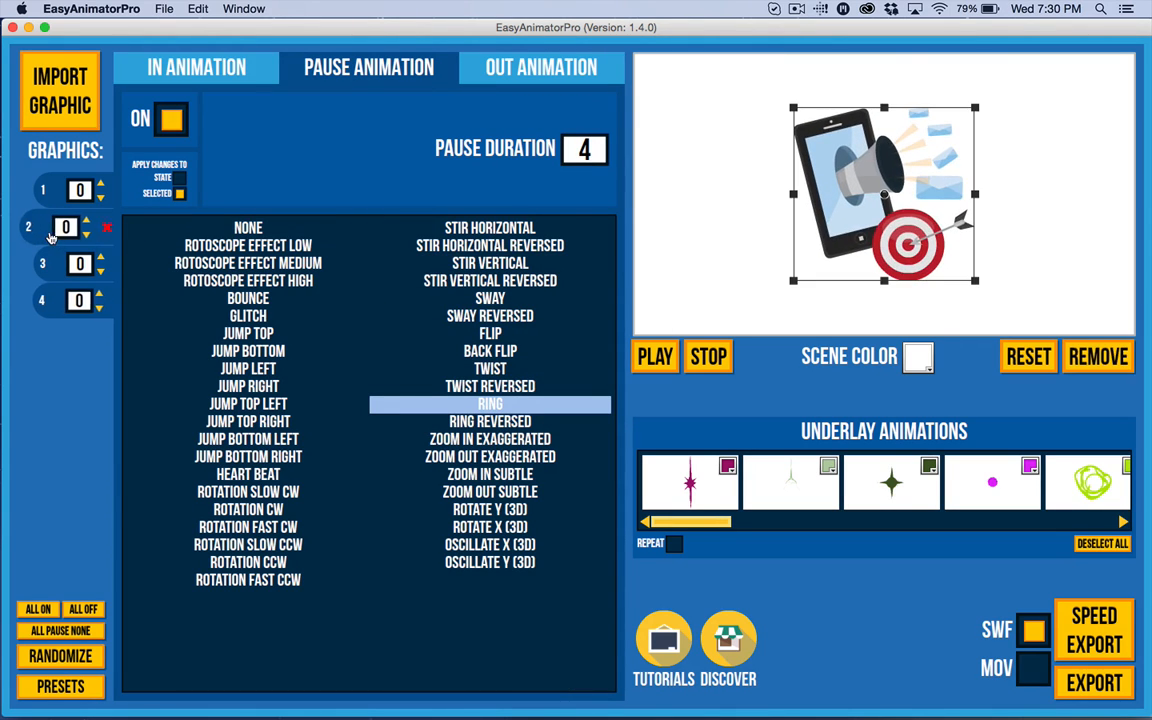
left_click(488, 562)
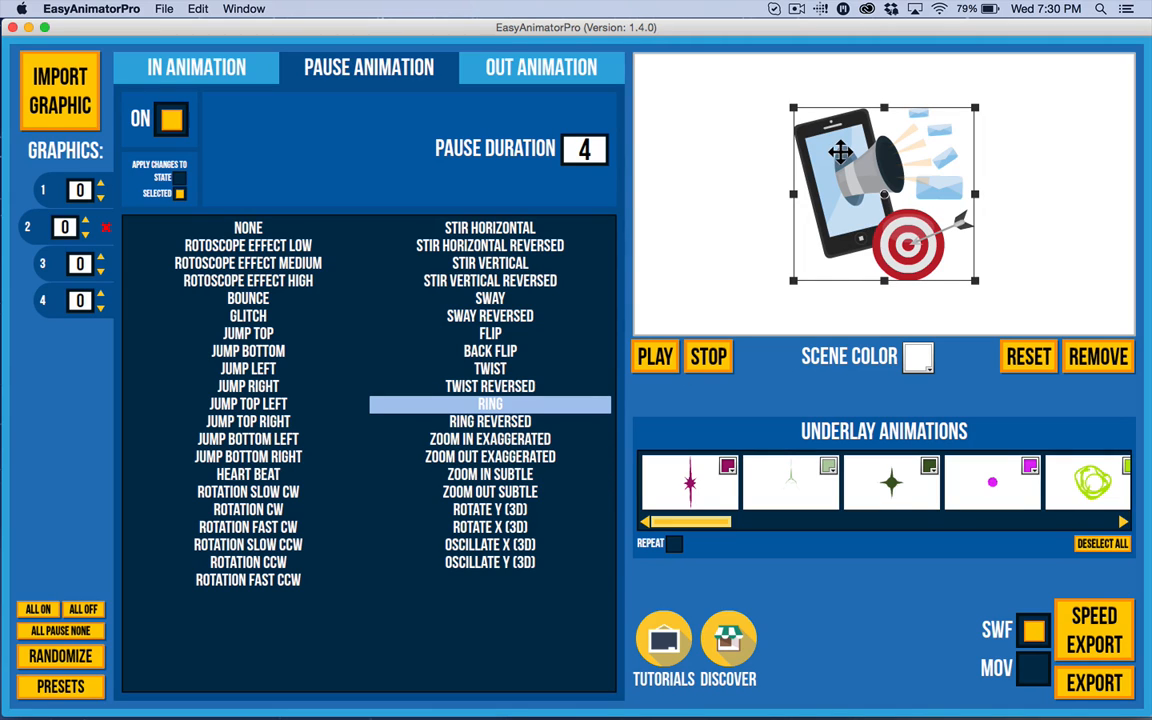
left_click(248, 262)
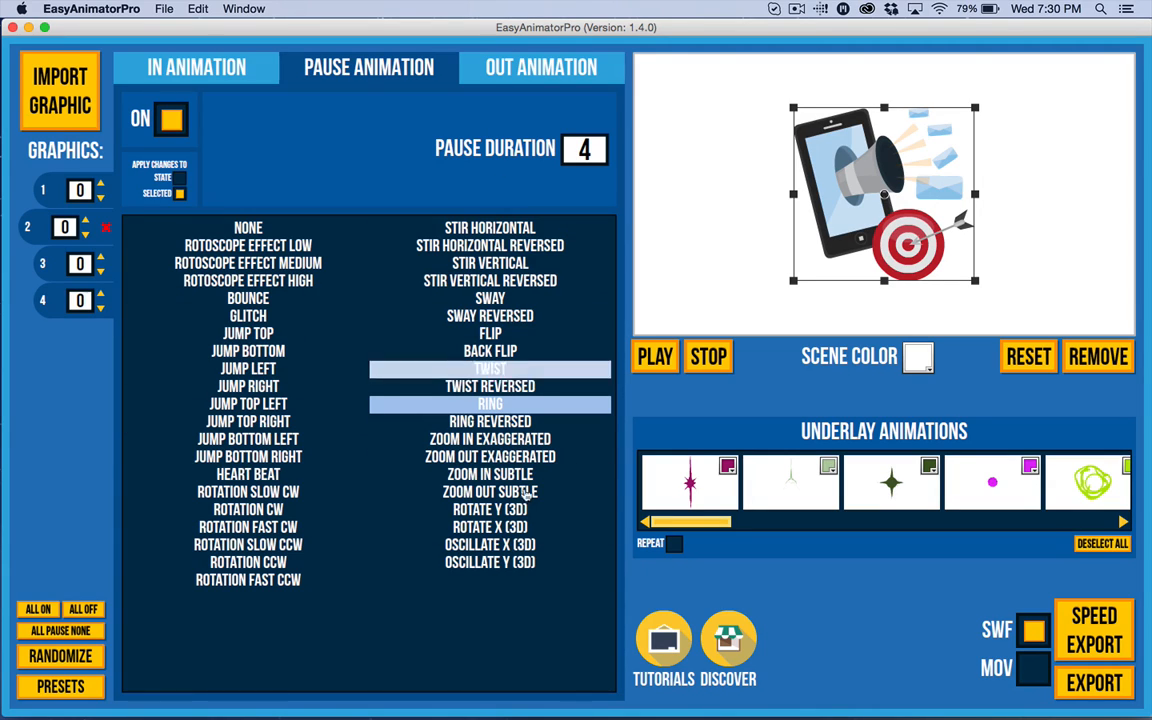
left_click(490, 492)
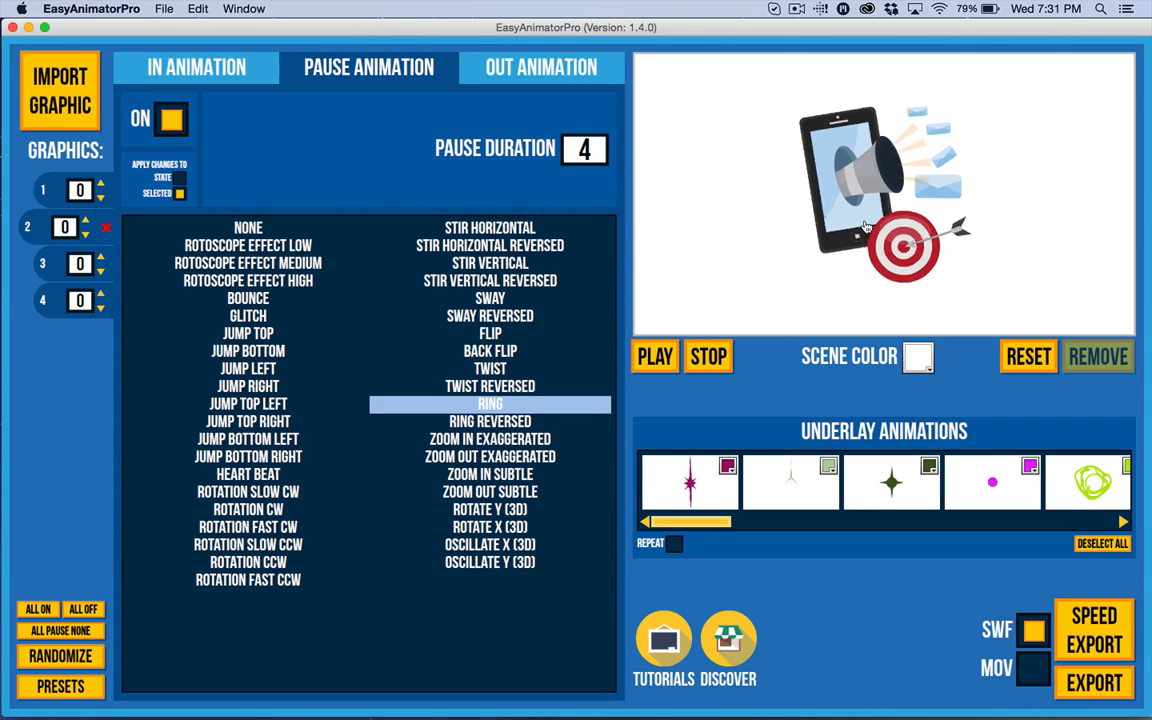
left_click(248, 332)
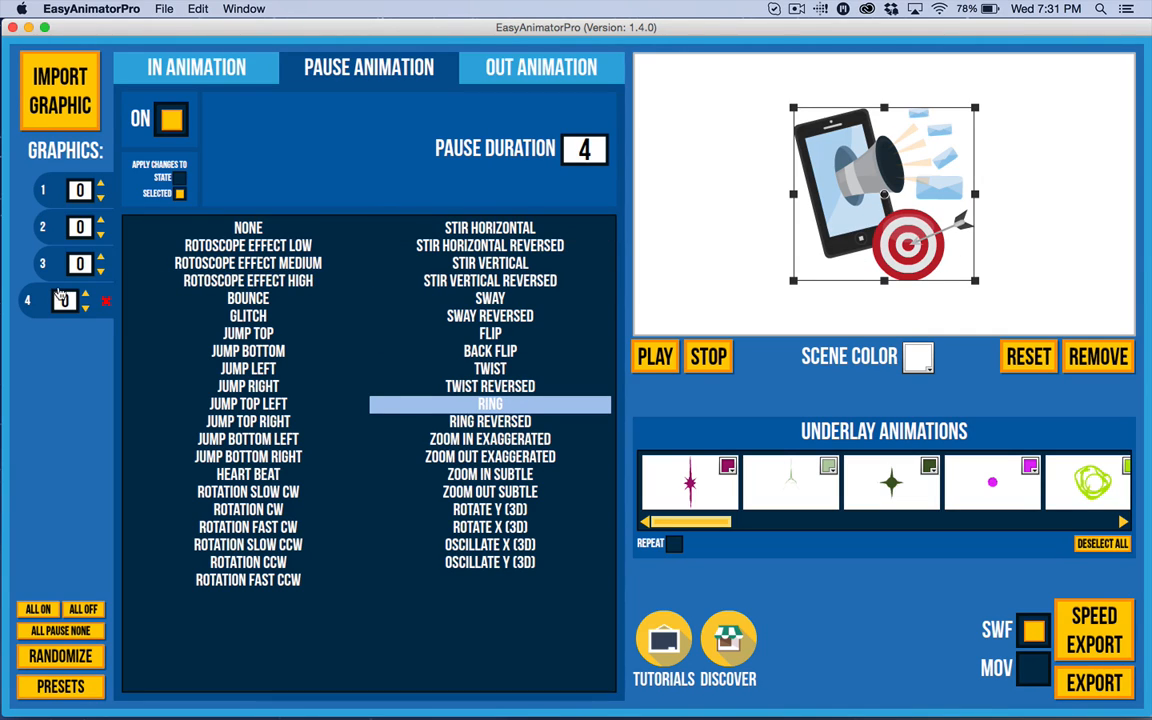
left_click(490, 420)
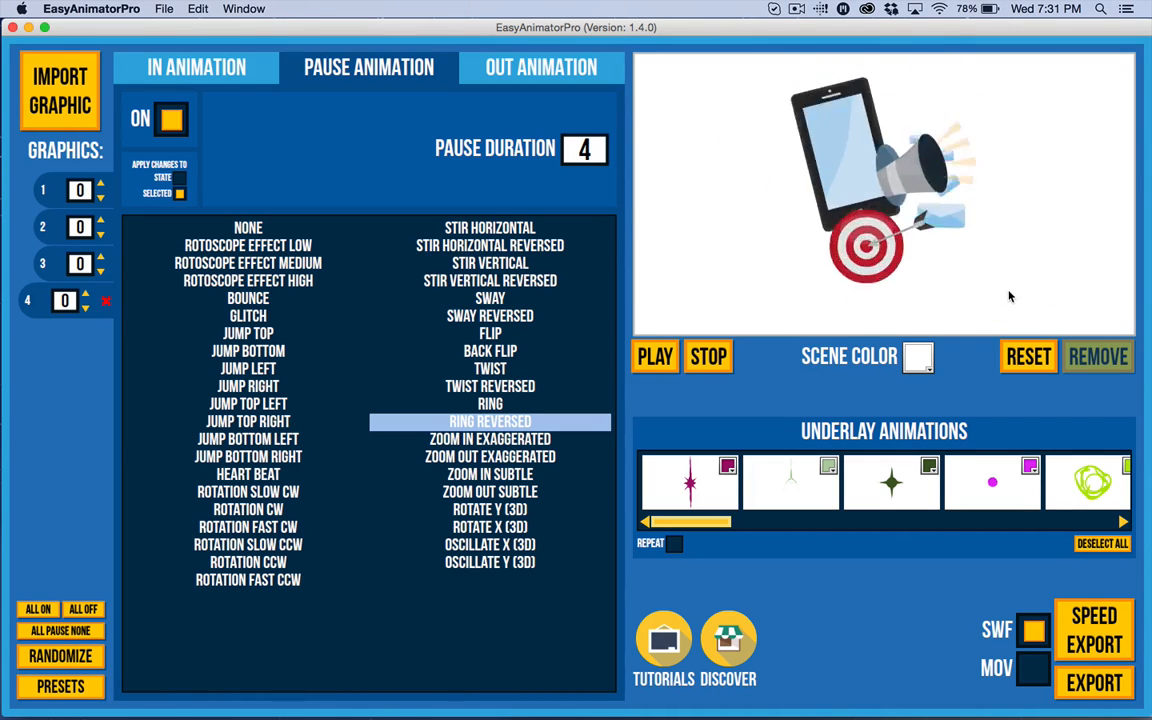
- Give the graphic a Rotoscope Effect Medium and Sway Reversed pause for 4 seconds and preview it
left_click(248, 264)
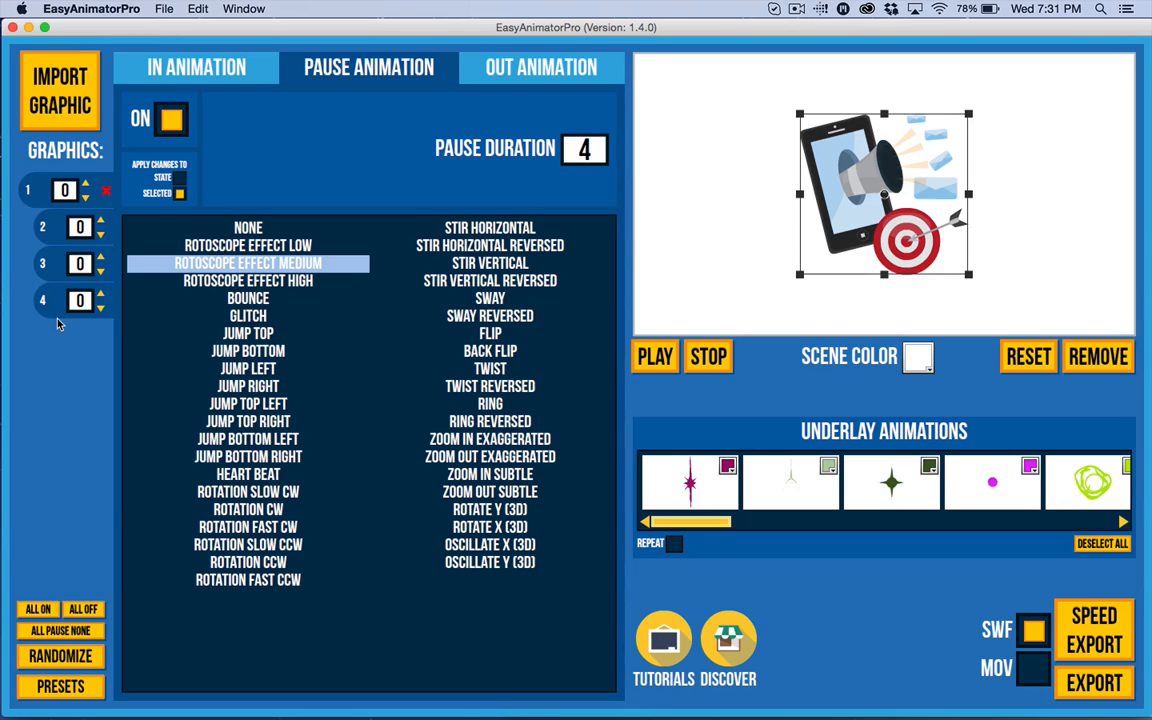
left_click(488, 420)
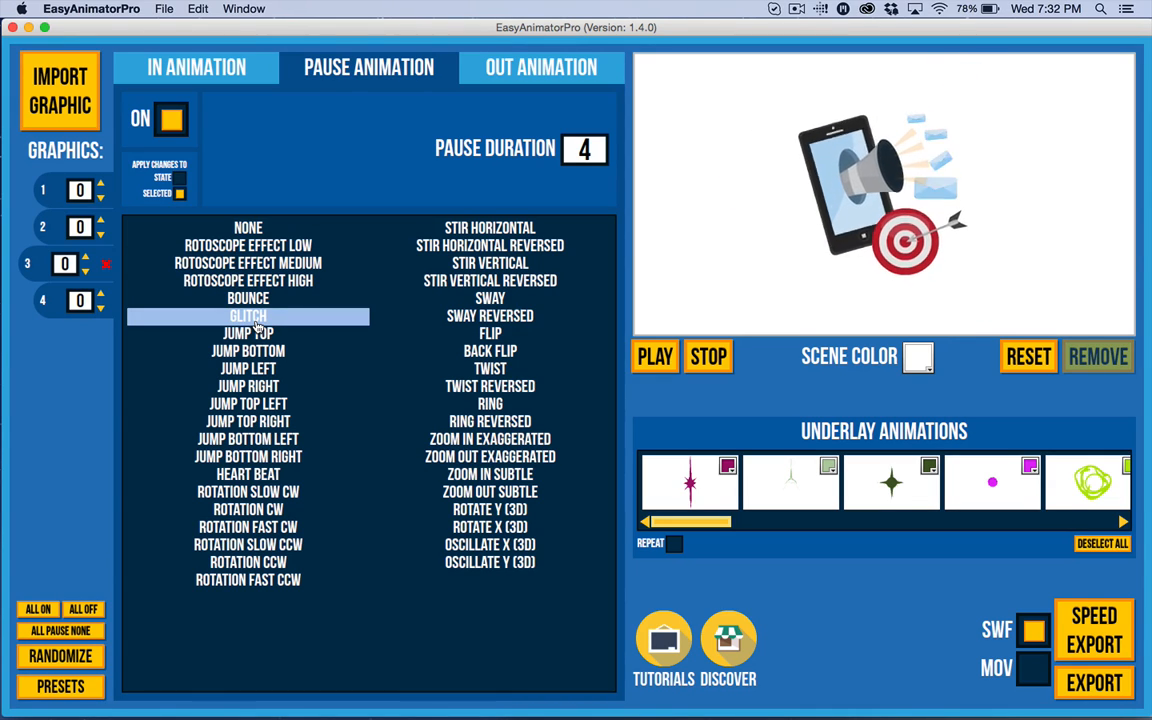
left_click(248, 262)
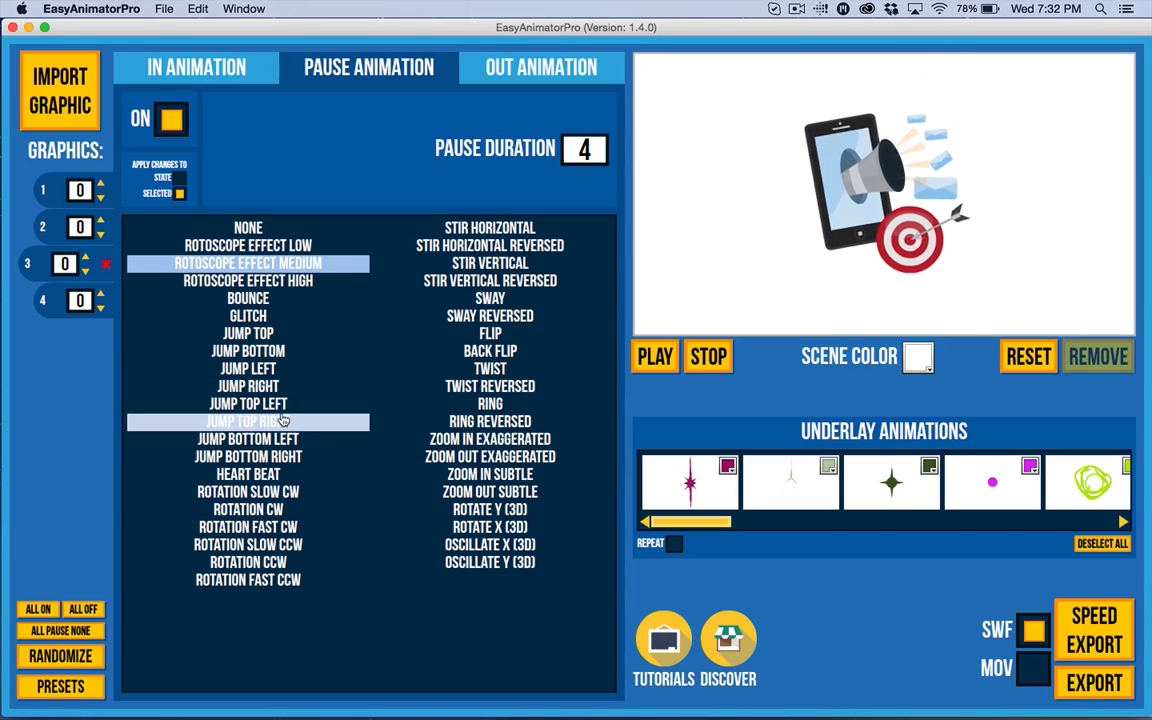
left_click(248, 420)
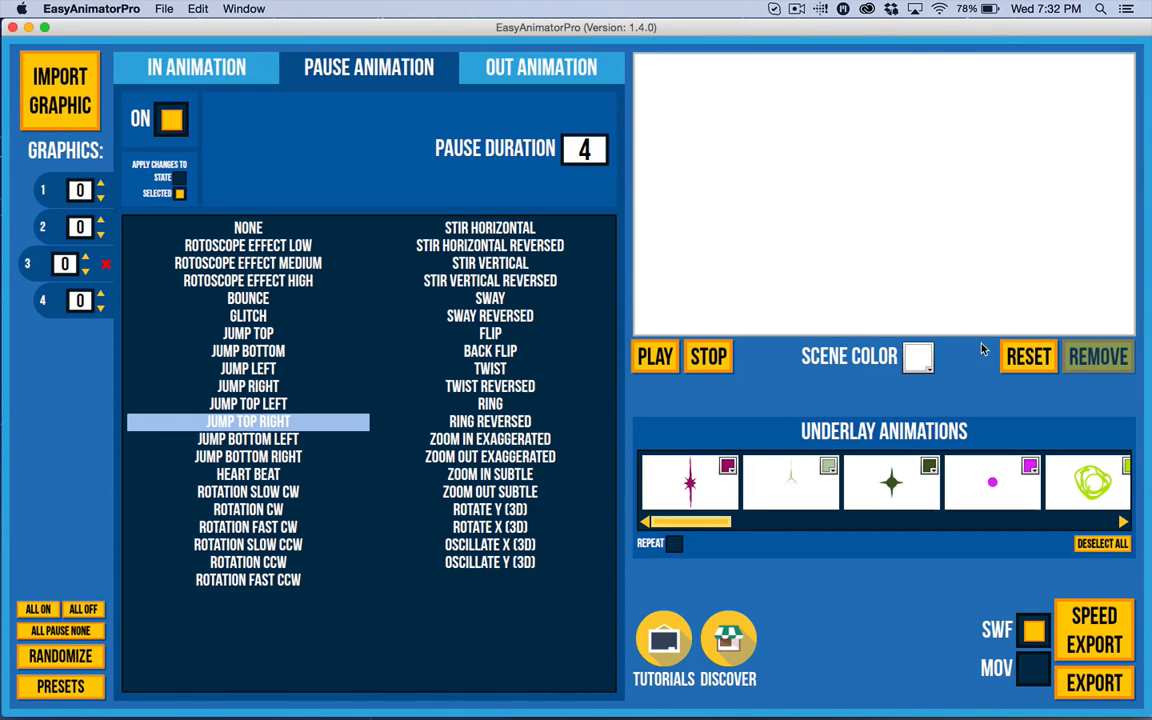
left_click(654, 356)
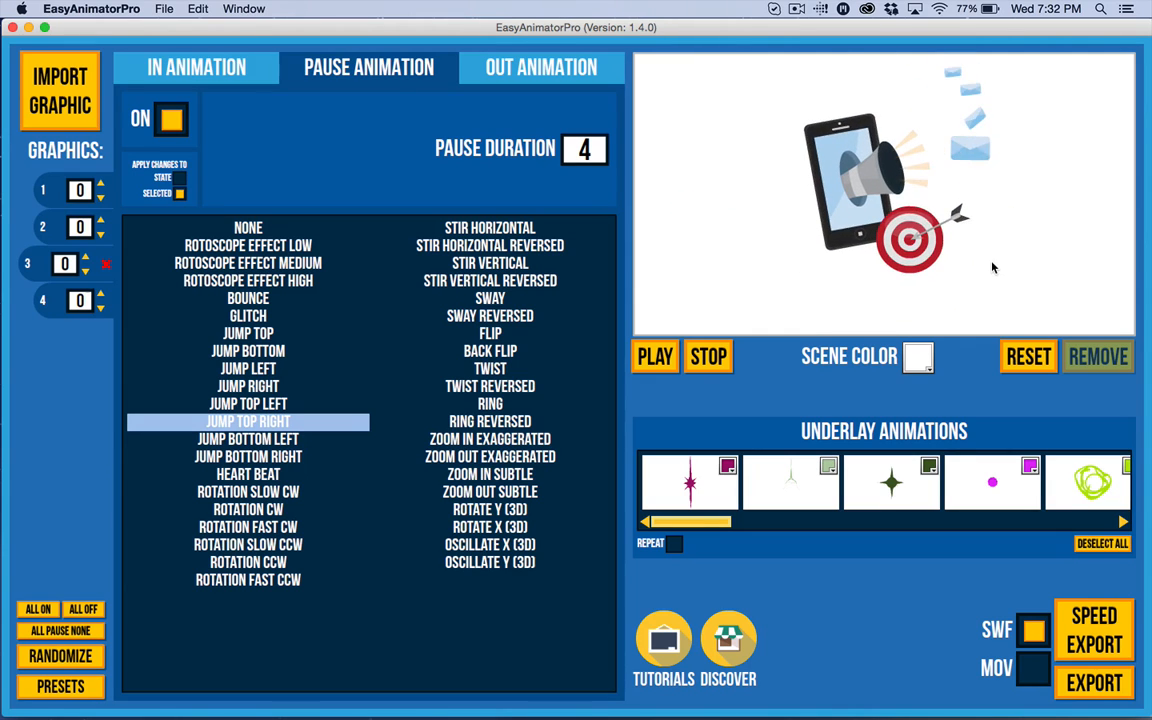
mouse_move(1010, 292)
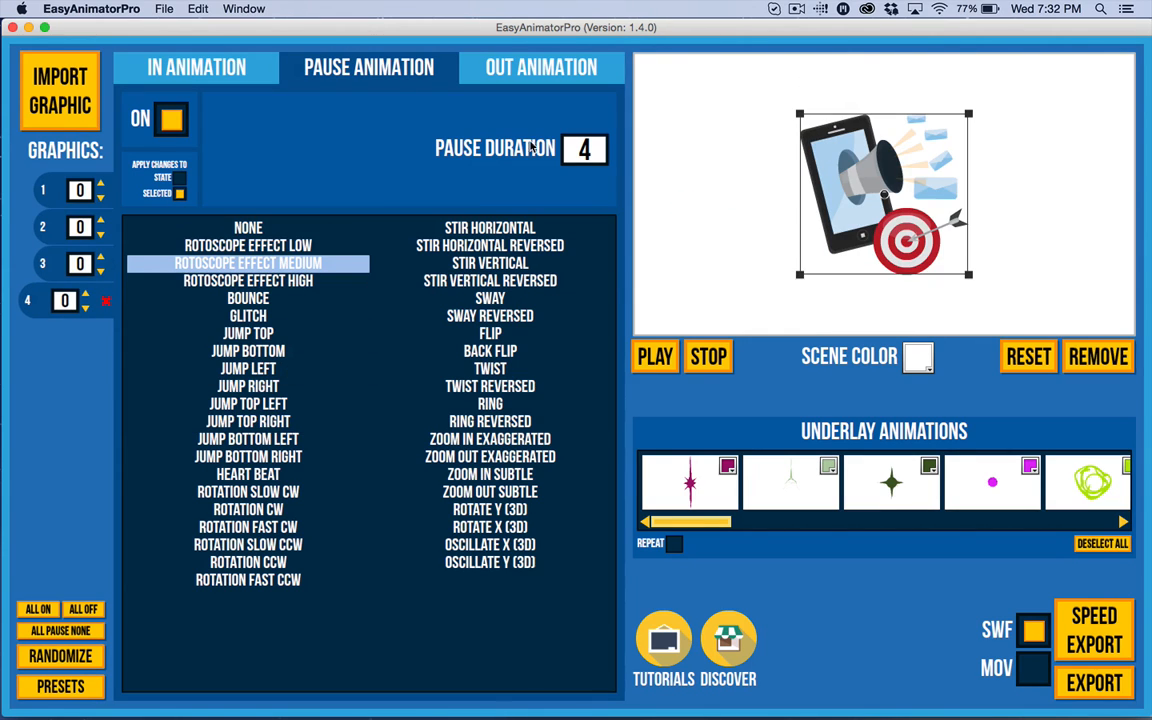
mouse_move(788, 176)
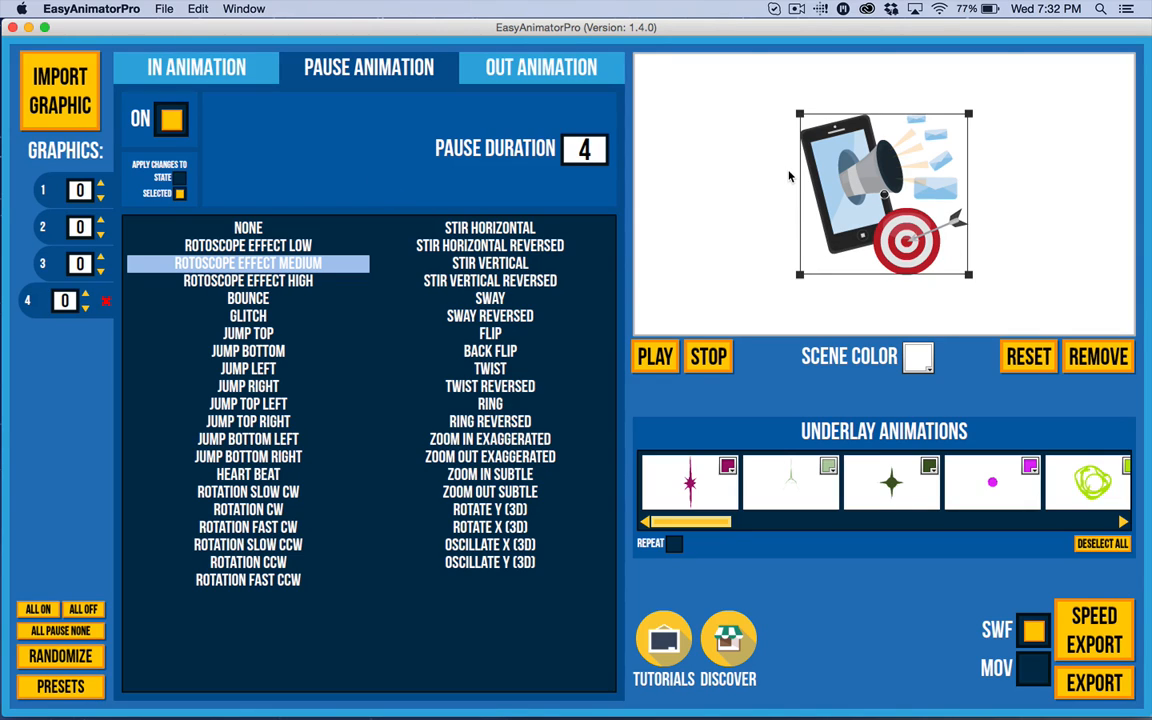
mouse_move(1022, 172)
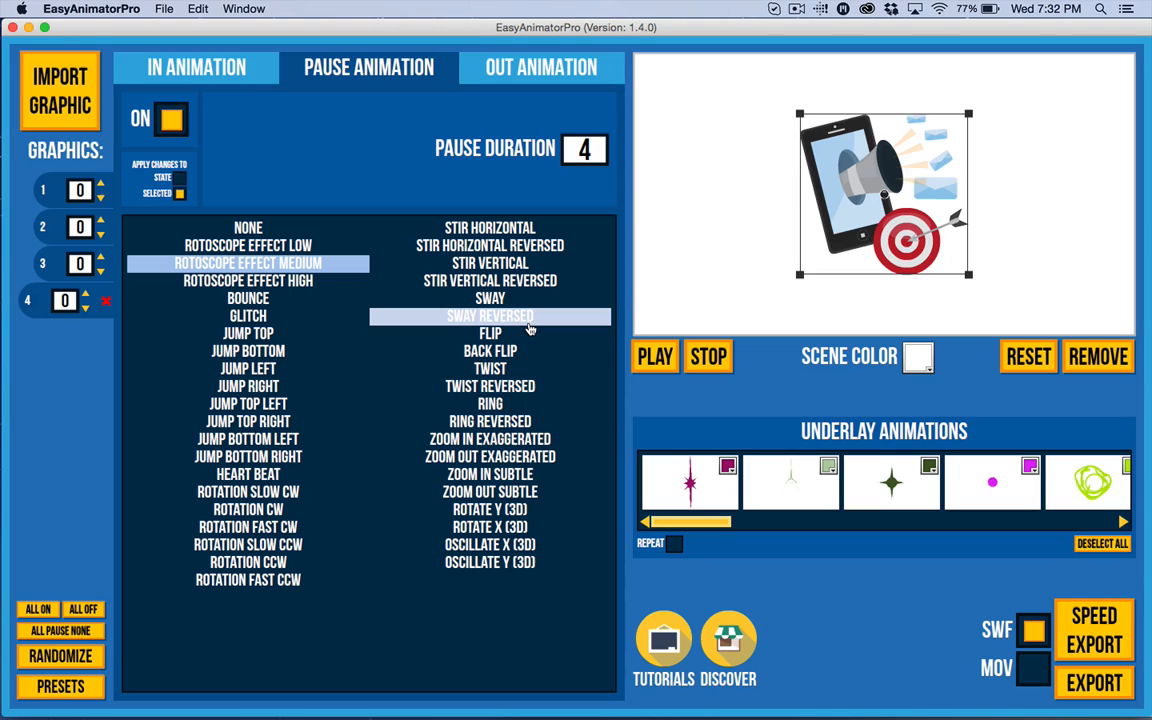
mouse_move(308, 168)
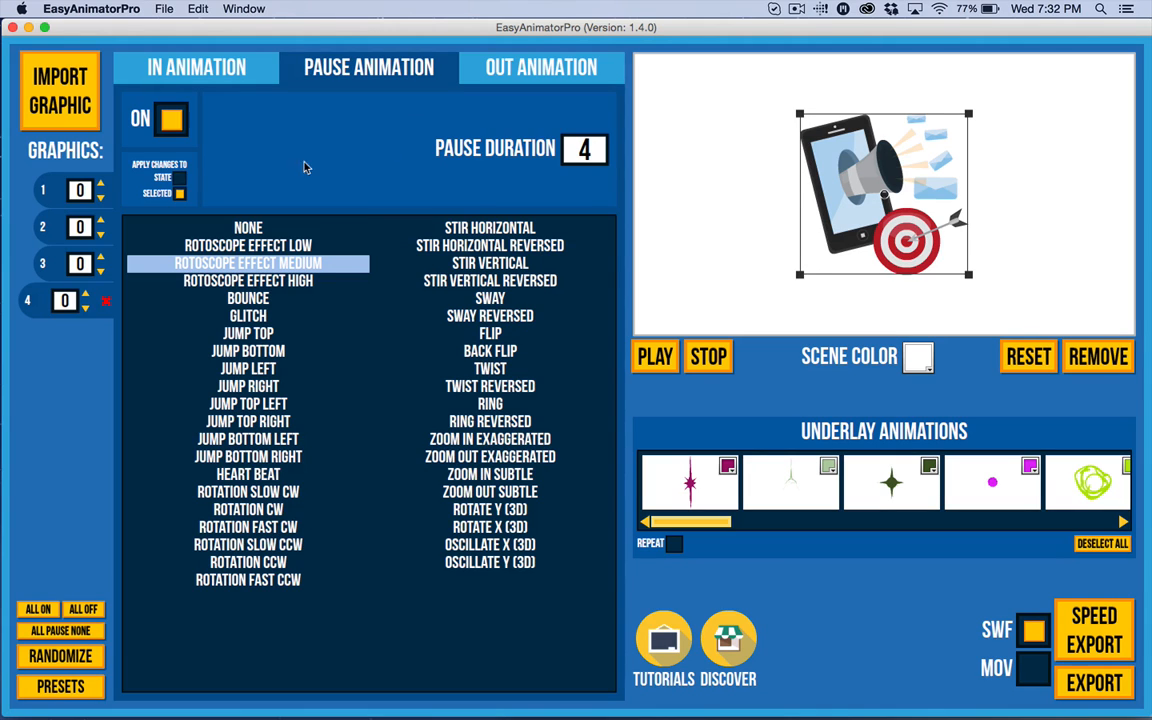
left_click(196, 68)
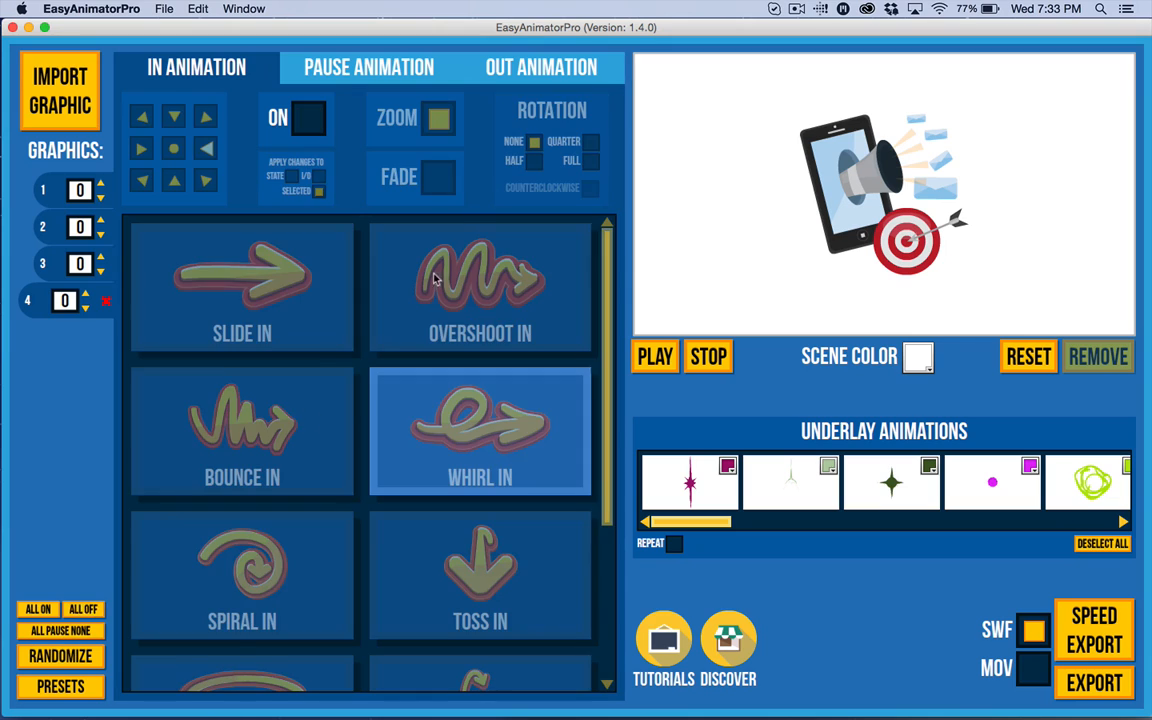
- Turn all animation stages on for every graphic with Whirl In and Zoom enabled
left_click(540, 68)
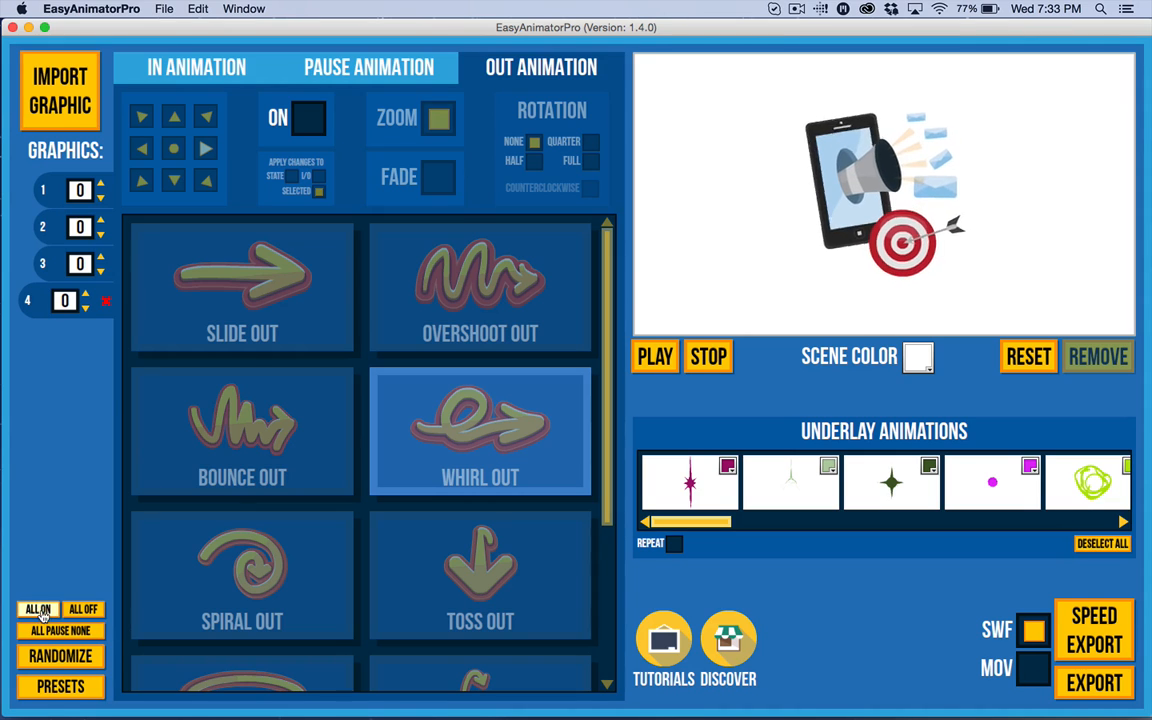
left_click(192, 68)
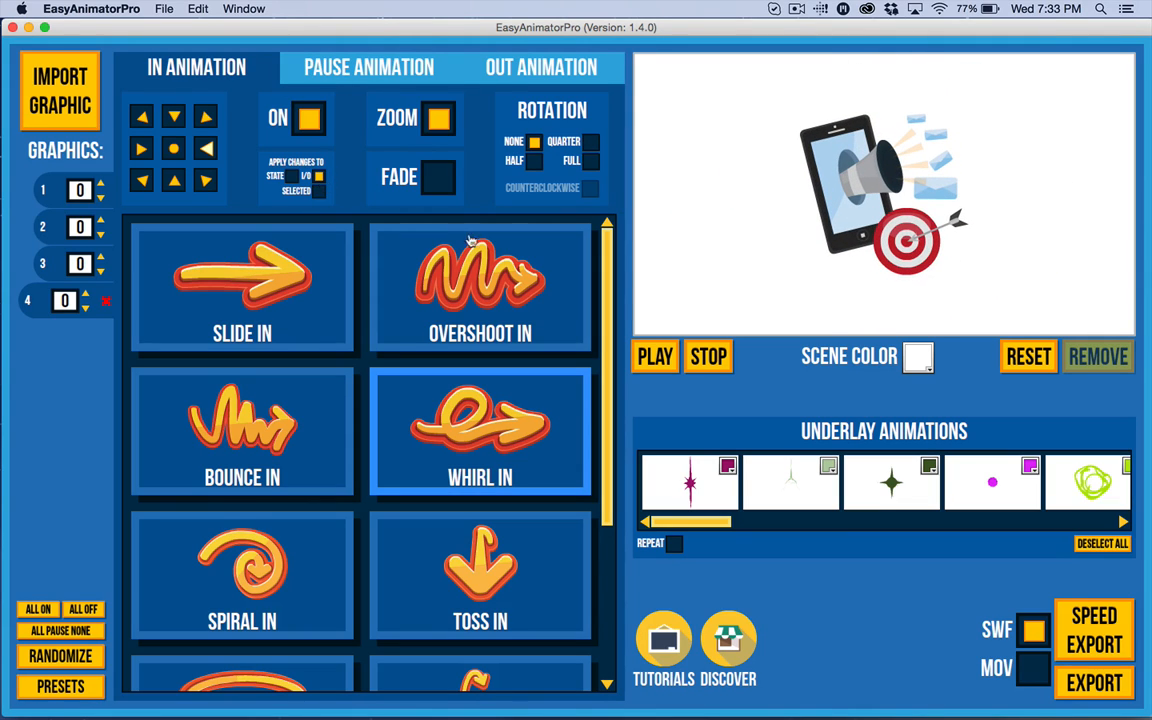
mouse_move(436, 454)
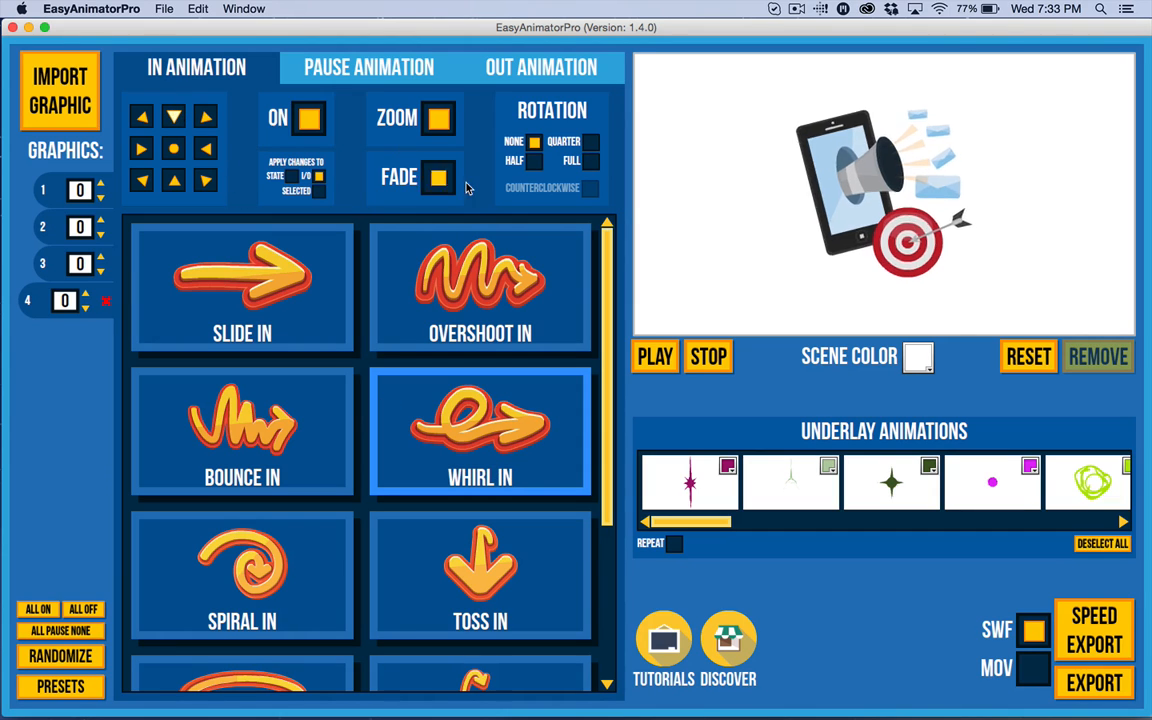
- Set full rotation on graphic 1's whirl entrance and a matching Whirl Out exit, then preview
left_click(428, 178)
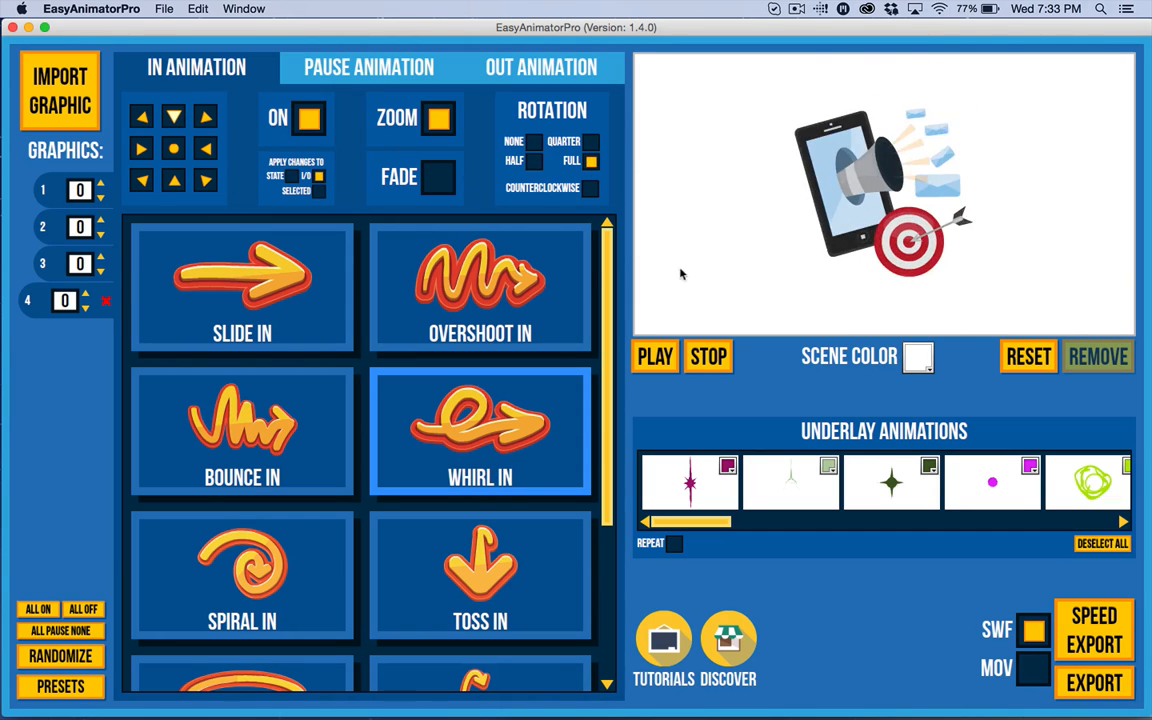
left_click(460, 296)
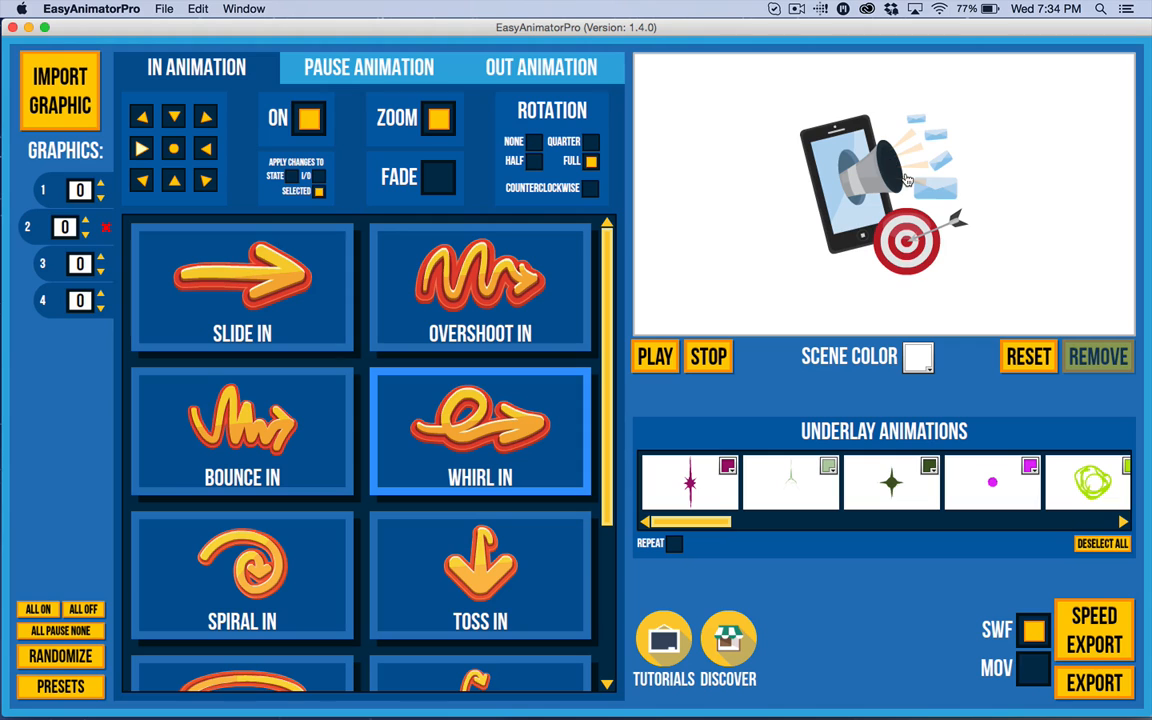
mouse_move(816, 262)
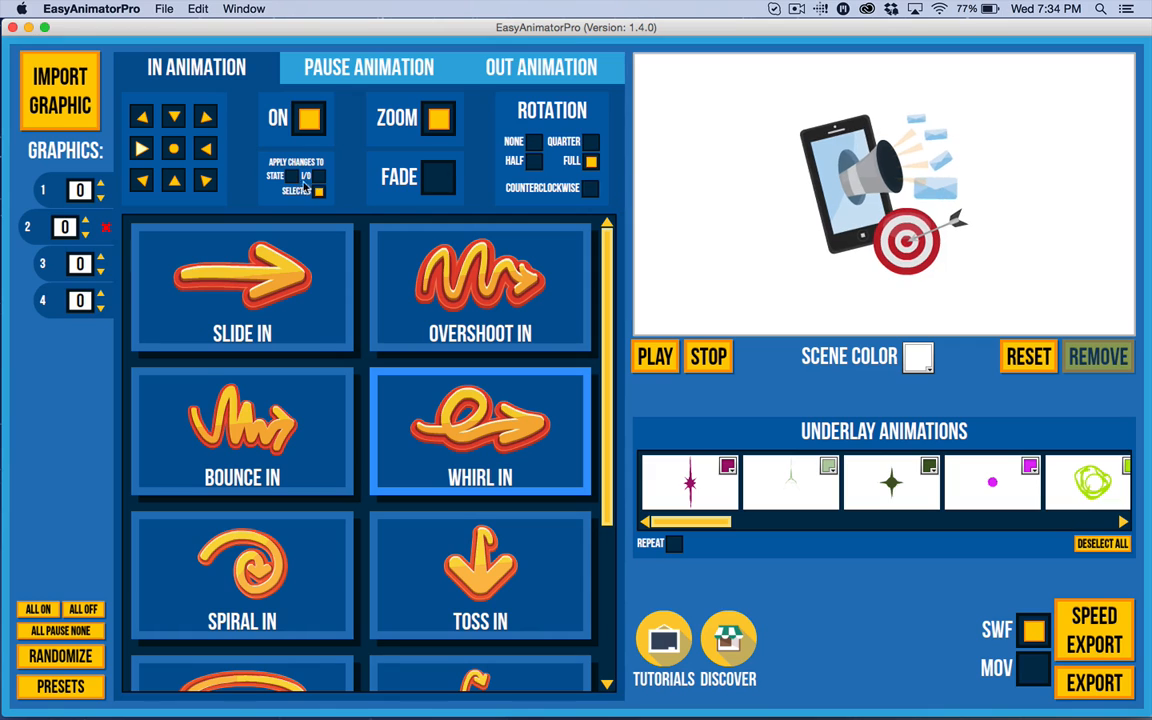
left_click(540, 68)
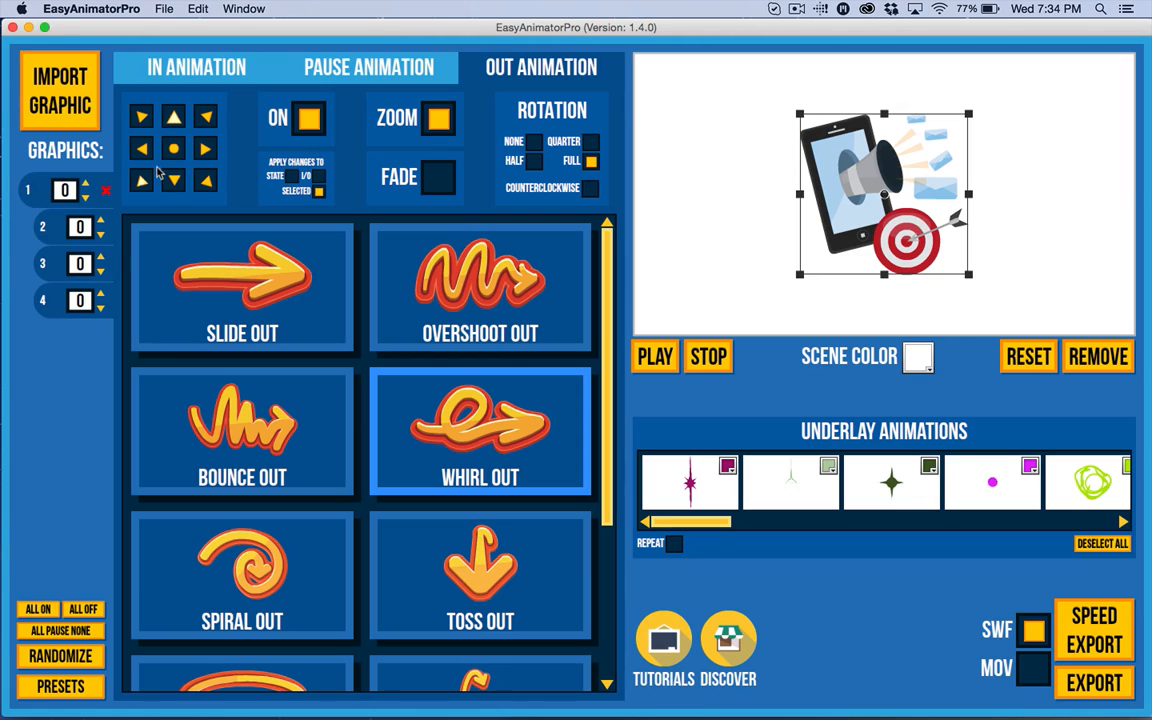
left_click(654, 356)
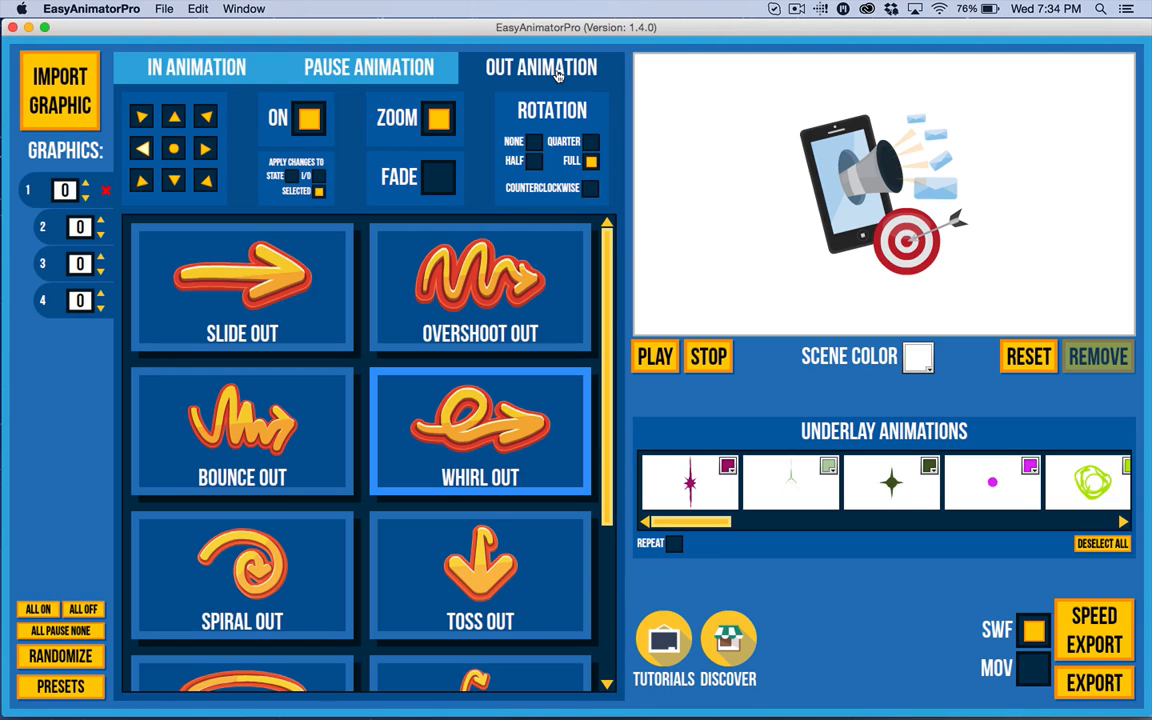
left_click(192, 68)
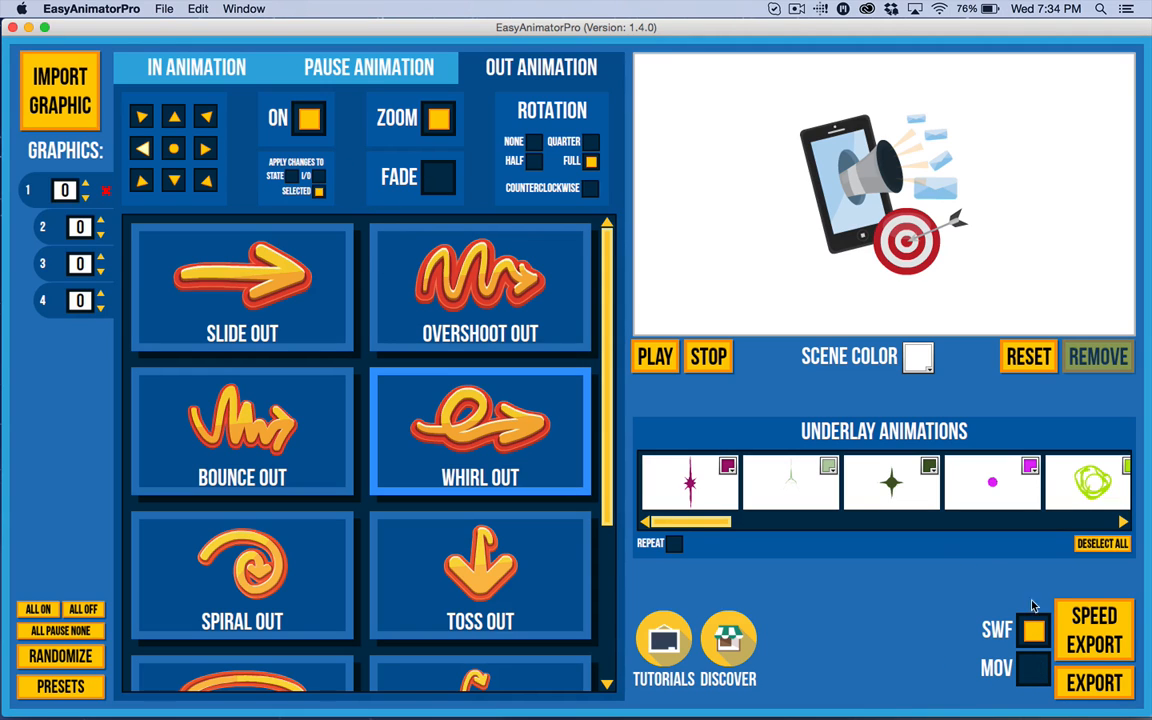
mouse_move(992, 496)
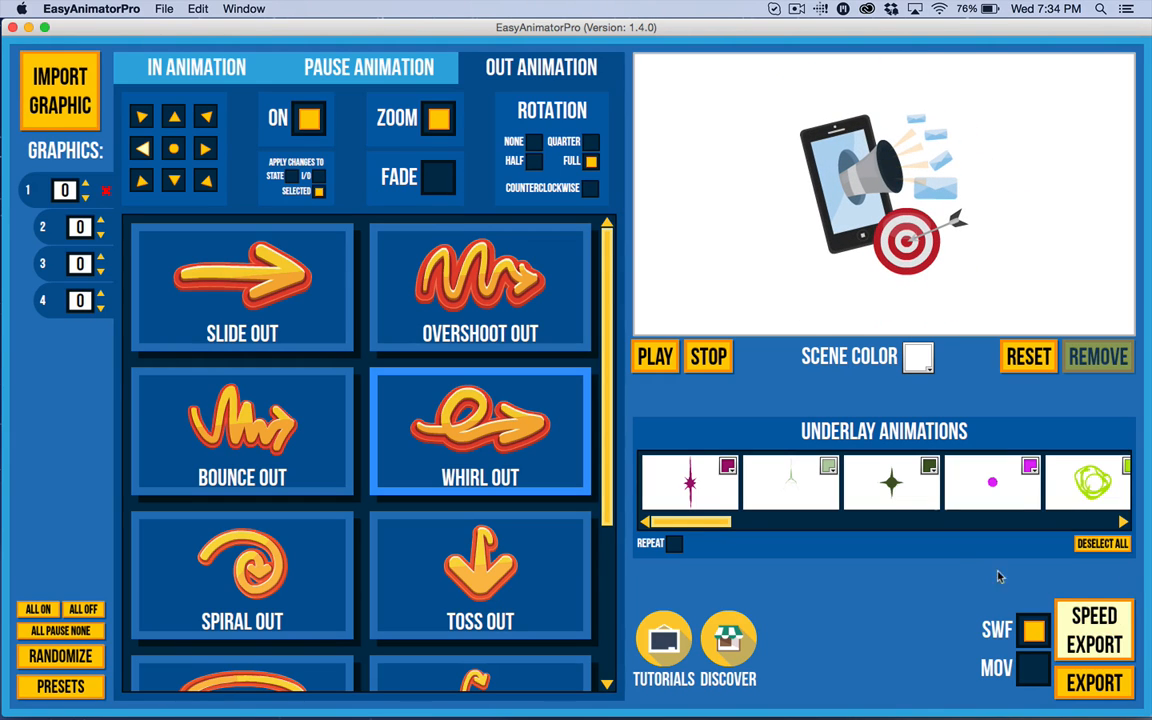
mouse_move(782, 444)
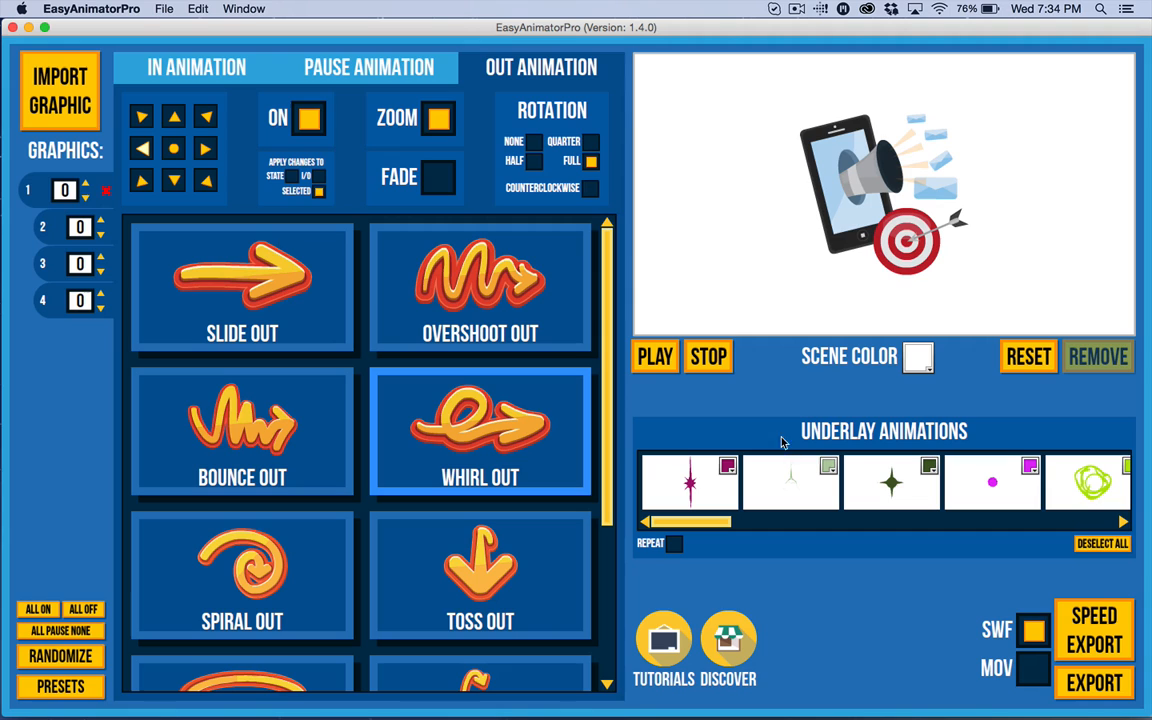
- Play the whole animation on the stage and review the entrance, pause and exit settings
left_click(242, 432)
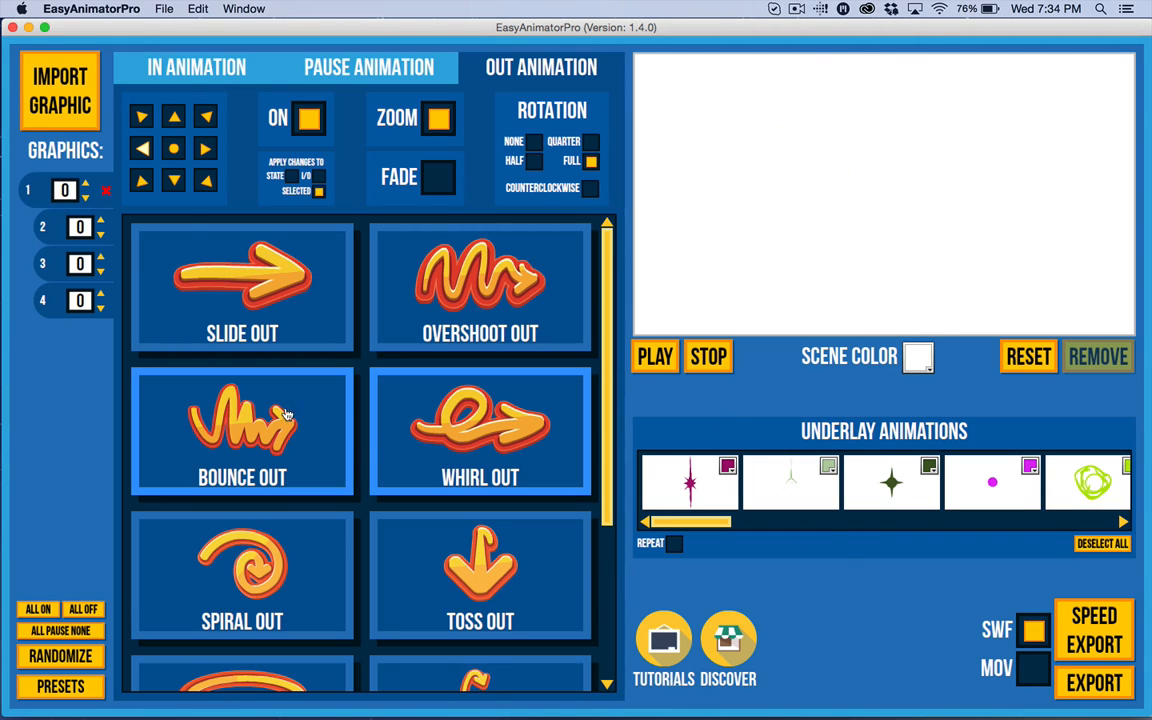
left_click(192, 68)
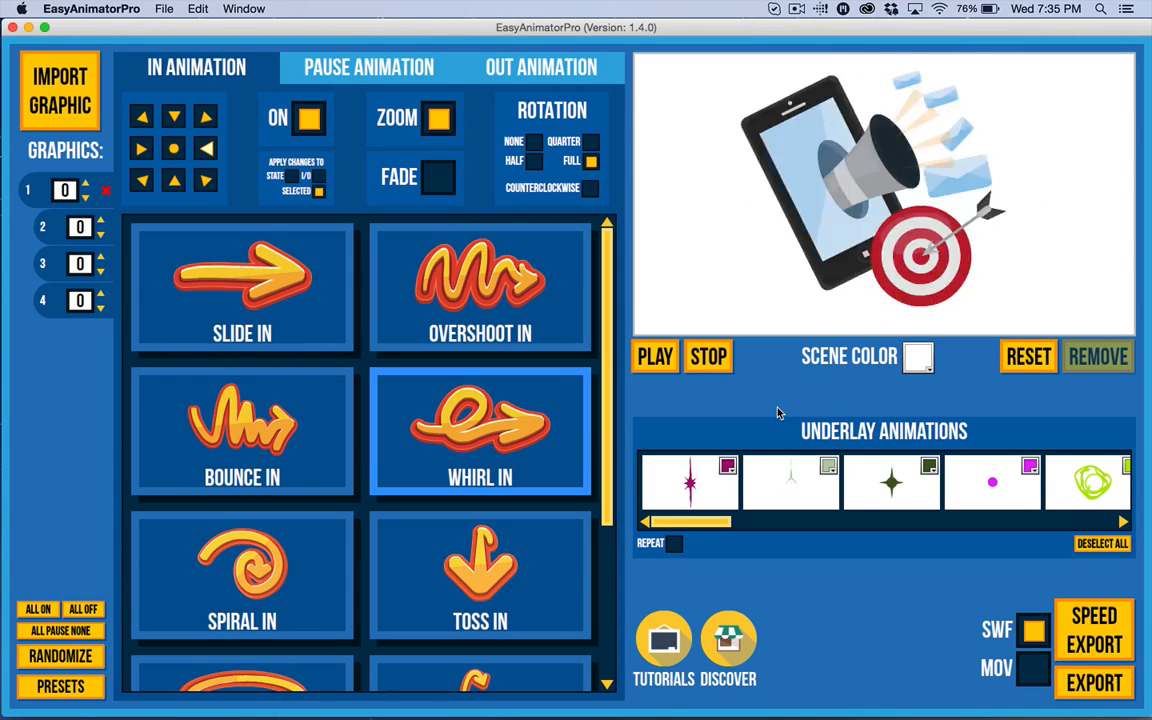
left_click(654, 356)
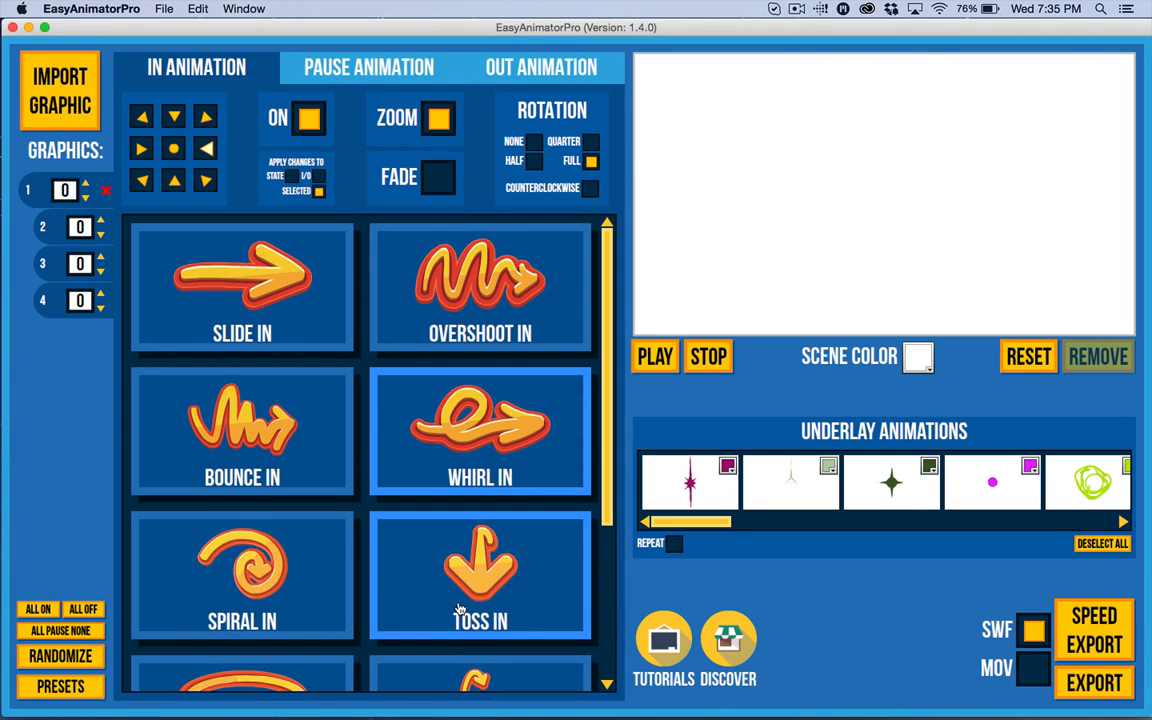
left_click(368, 68)
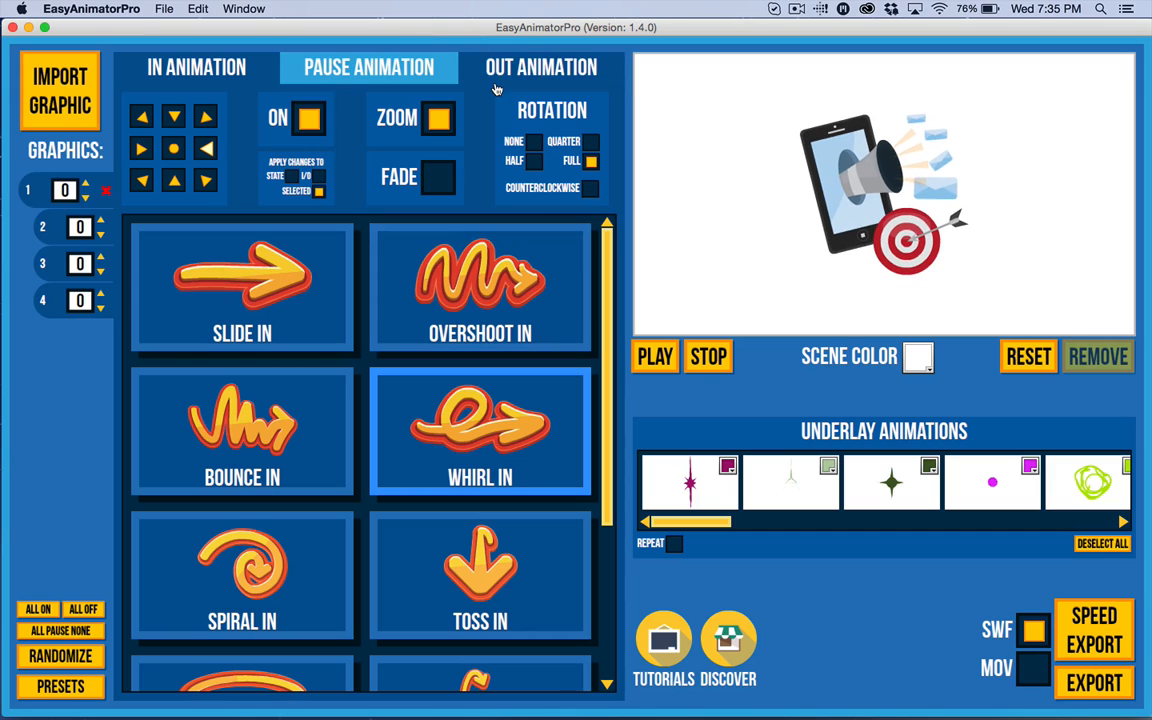
left_click(540, 68)
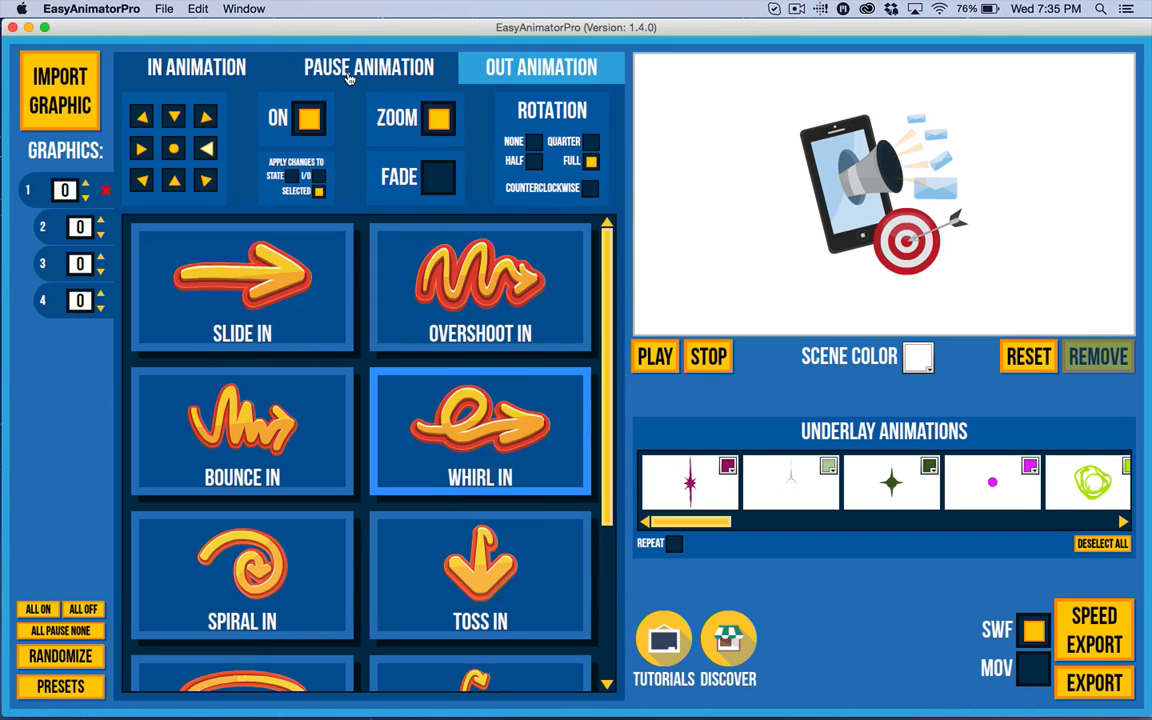
- Set the pause animation to None and browse the presets list with Apply To All Images
left_click(368, 68)
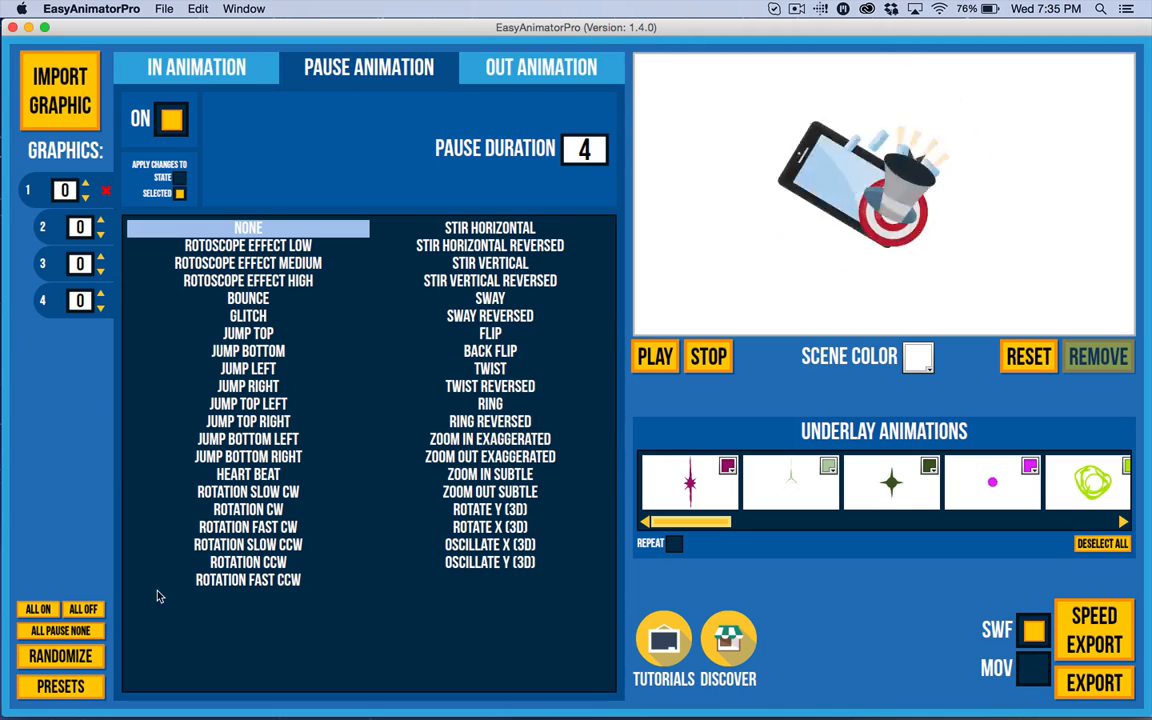
left_click(60, 688)
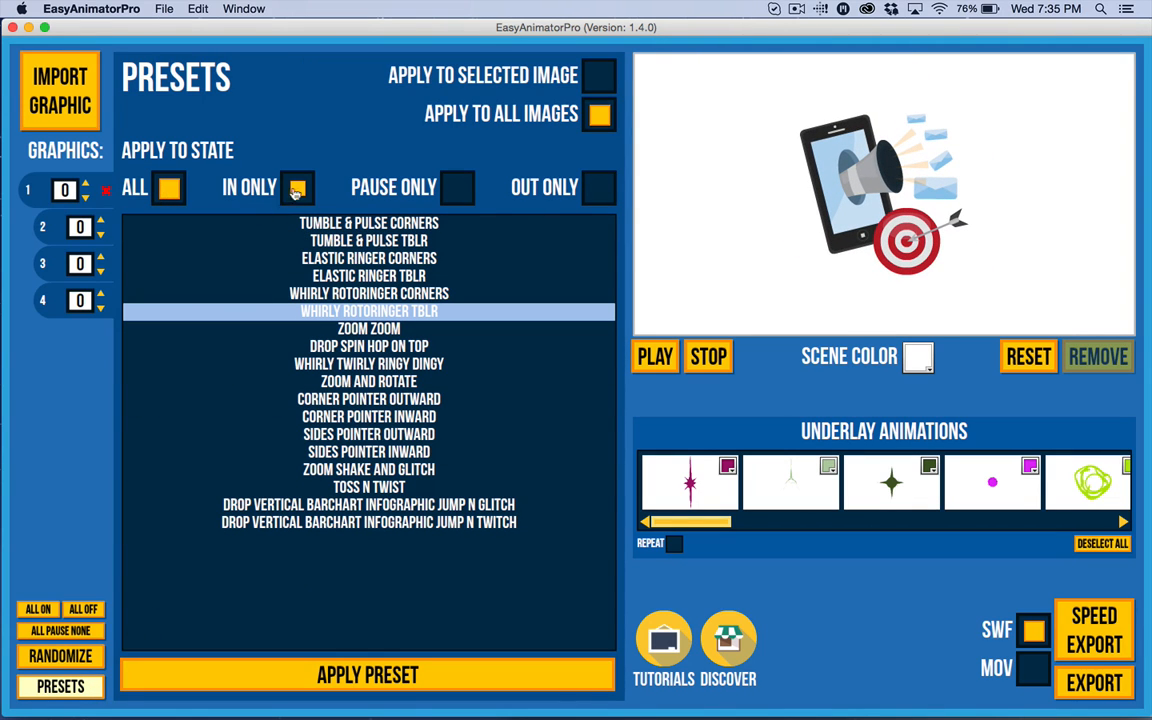
left_click(456, 188)
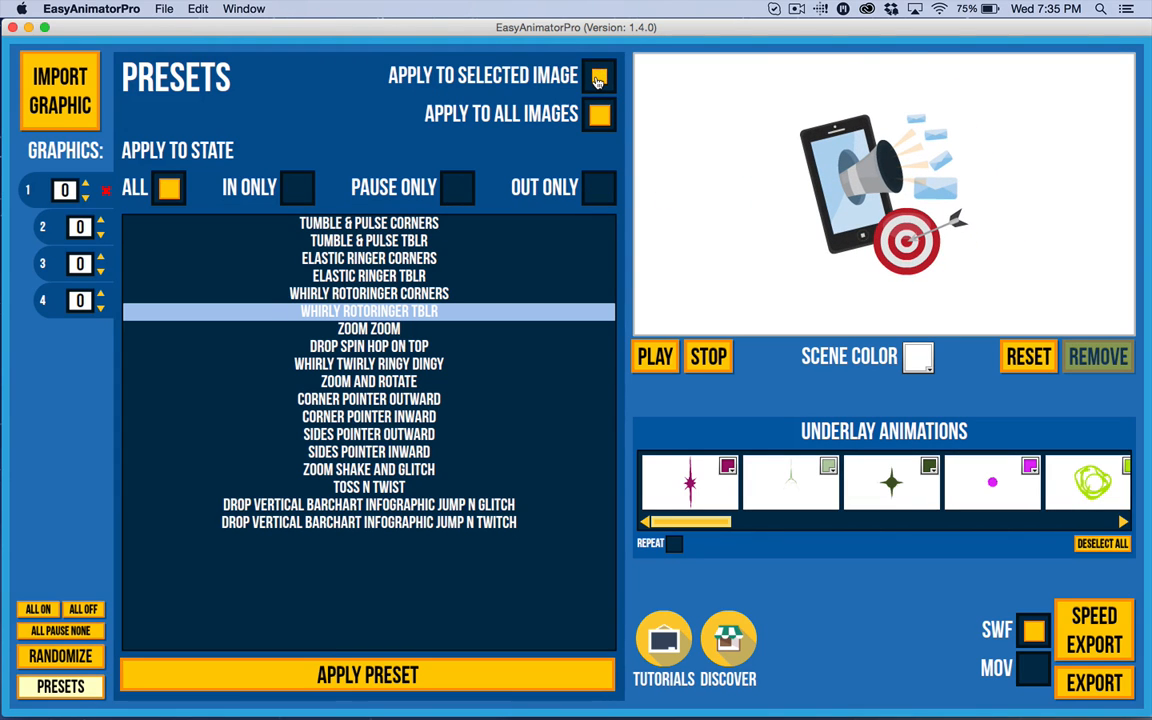
left_click(600, 114)
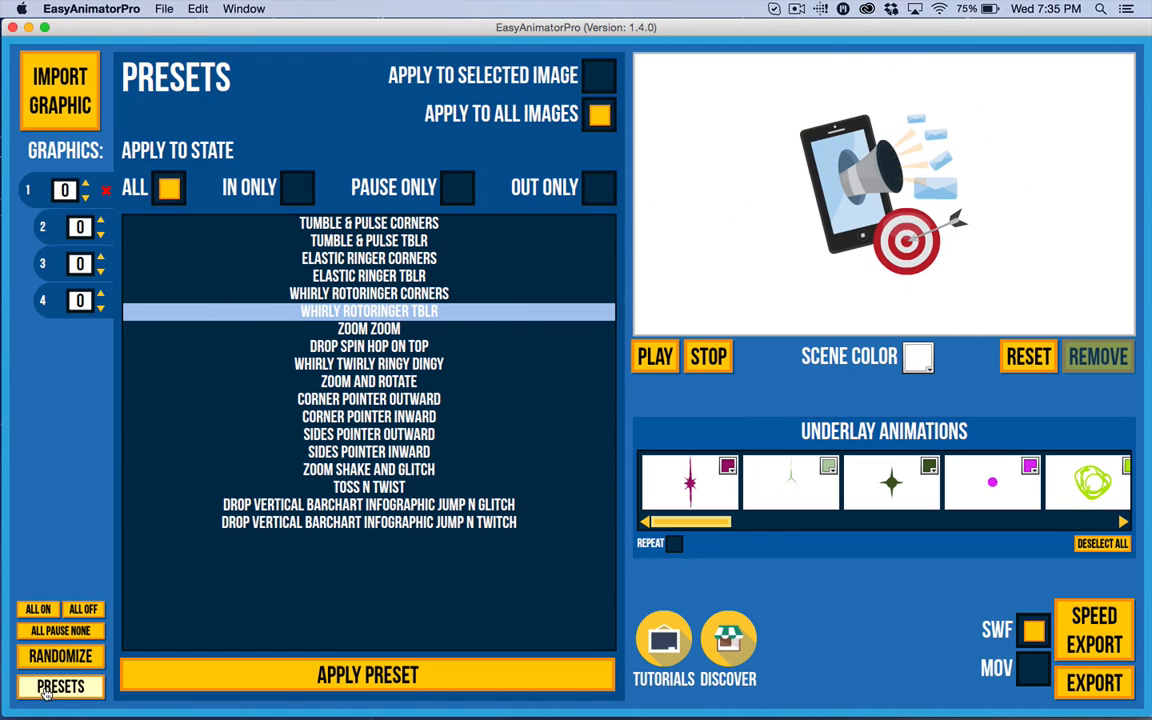
left_click(60, 688)
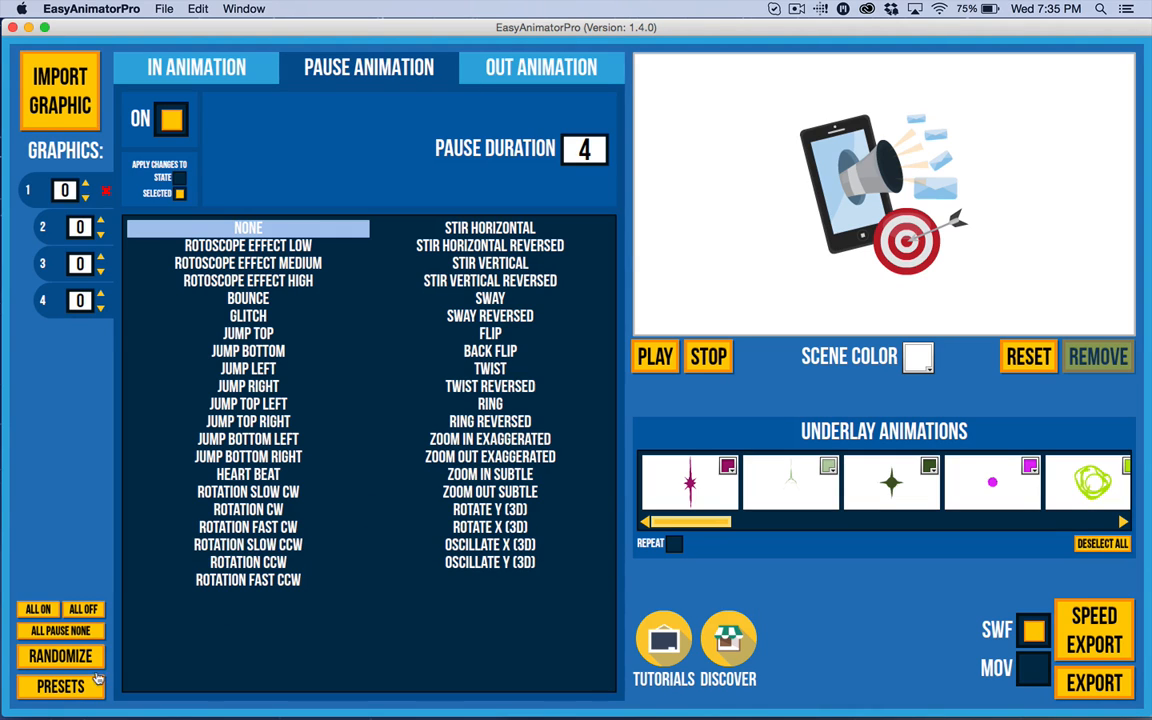